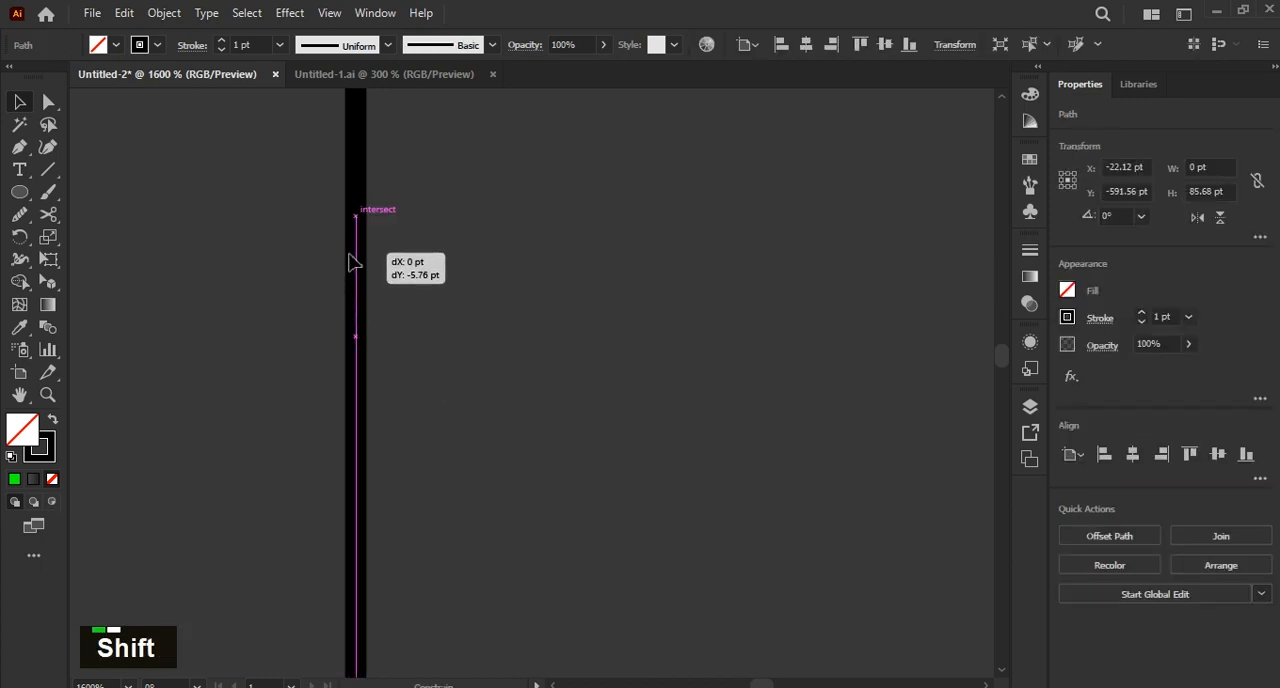
- Reflect a copy of the half pestle outline across the vertical axis
right_click(355, 218)
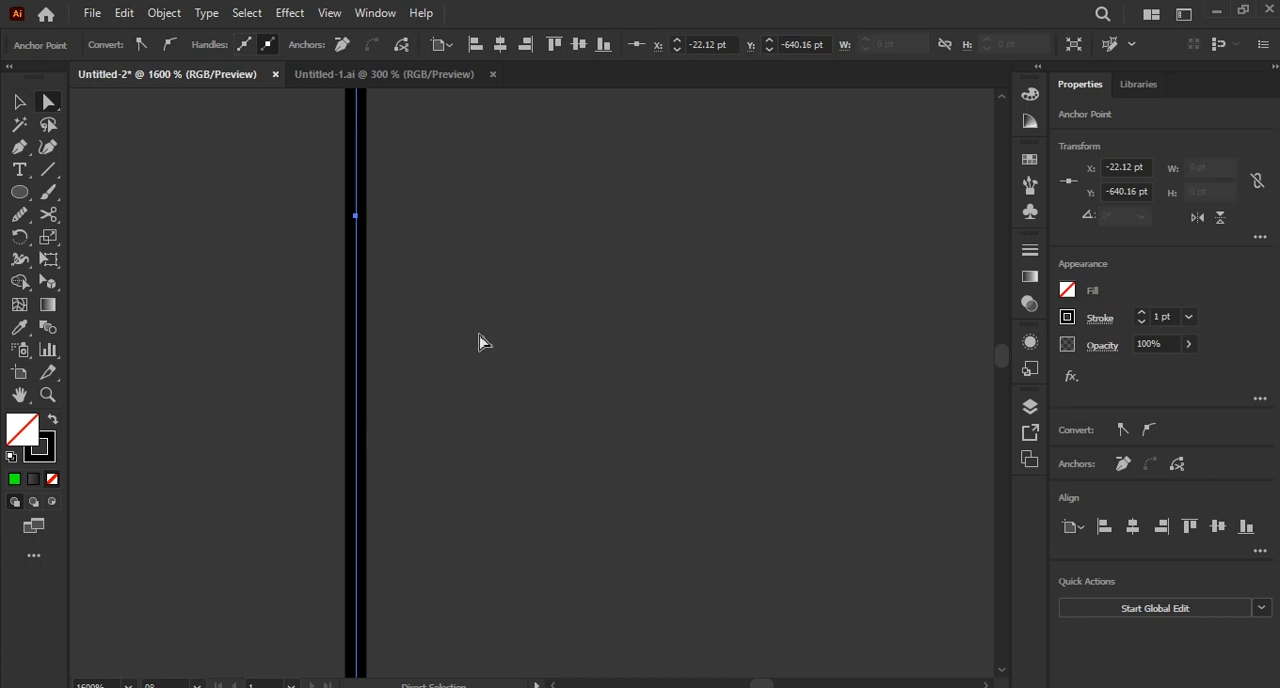
scroll("down", 3)
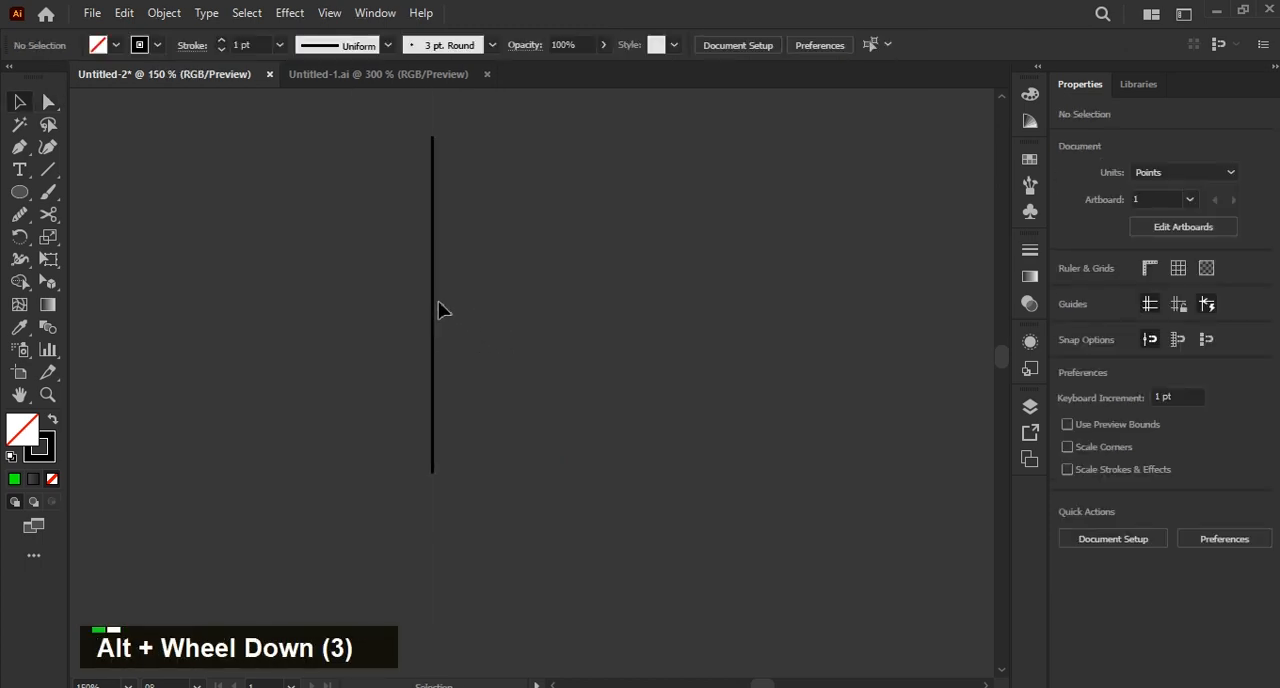
left_click(432, 305)
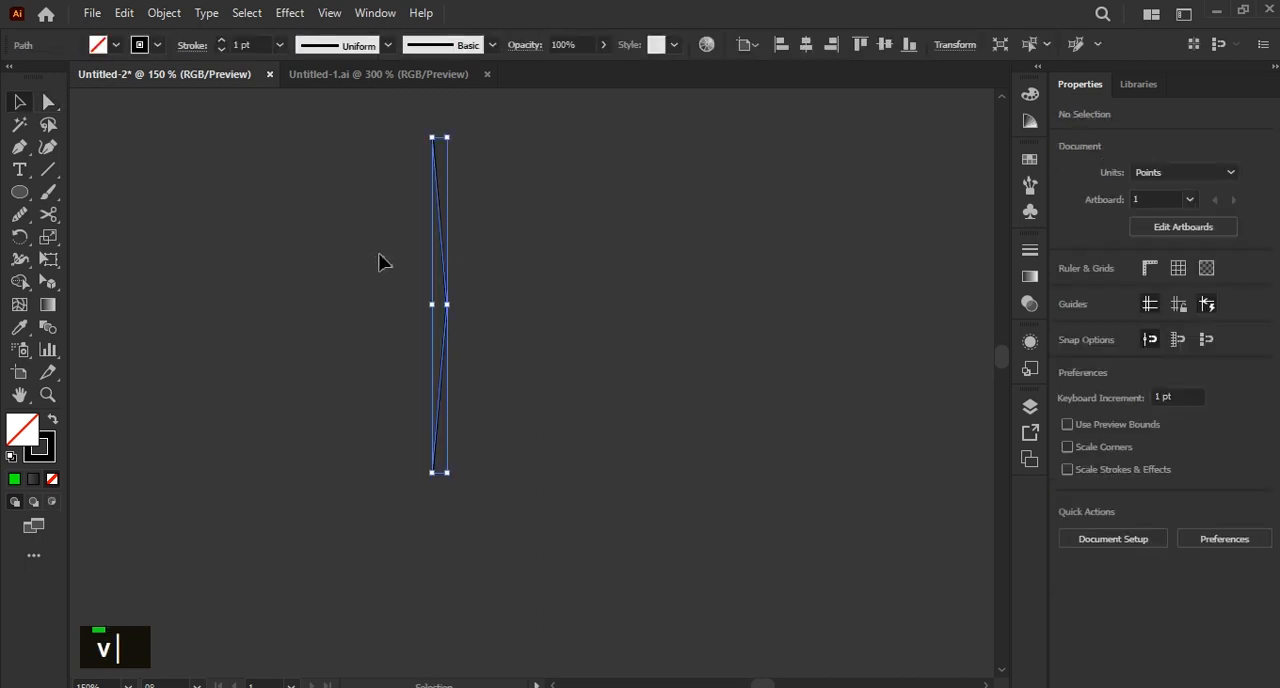
right_click(440, 300)
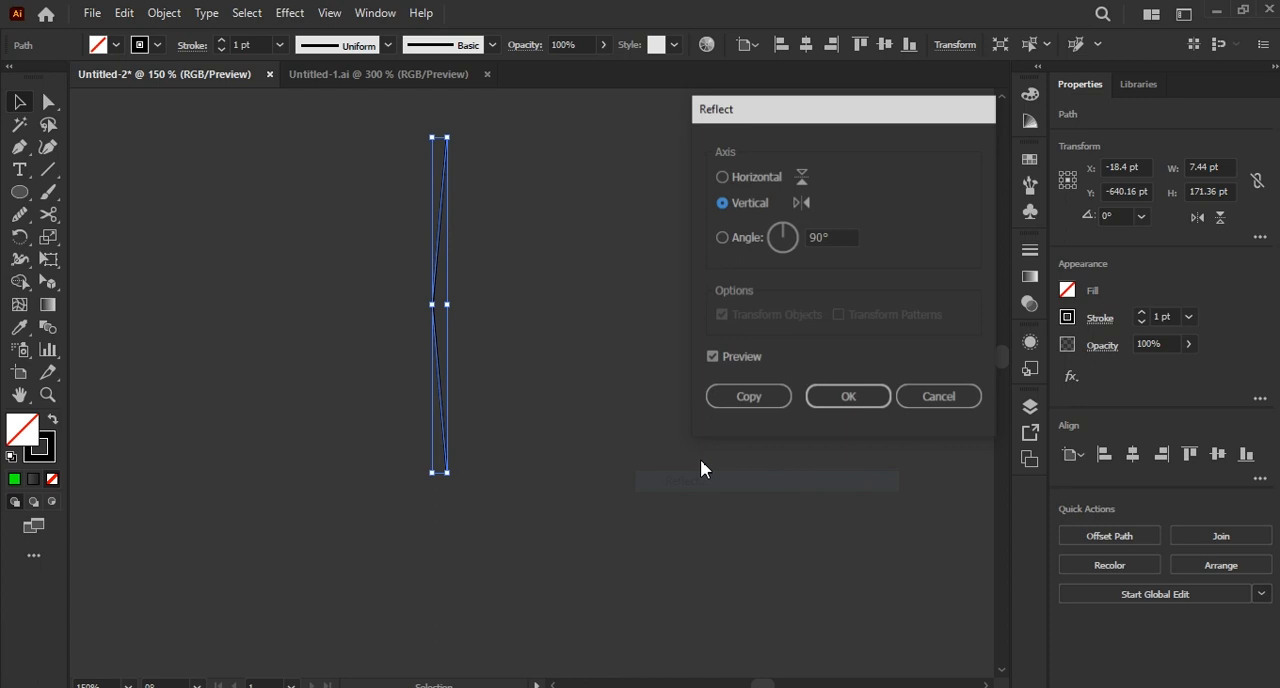
left_click(847, 396)
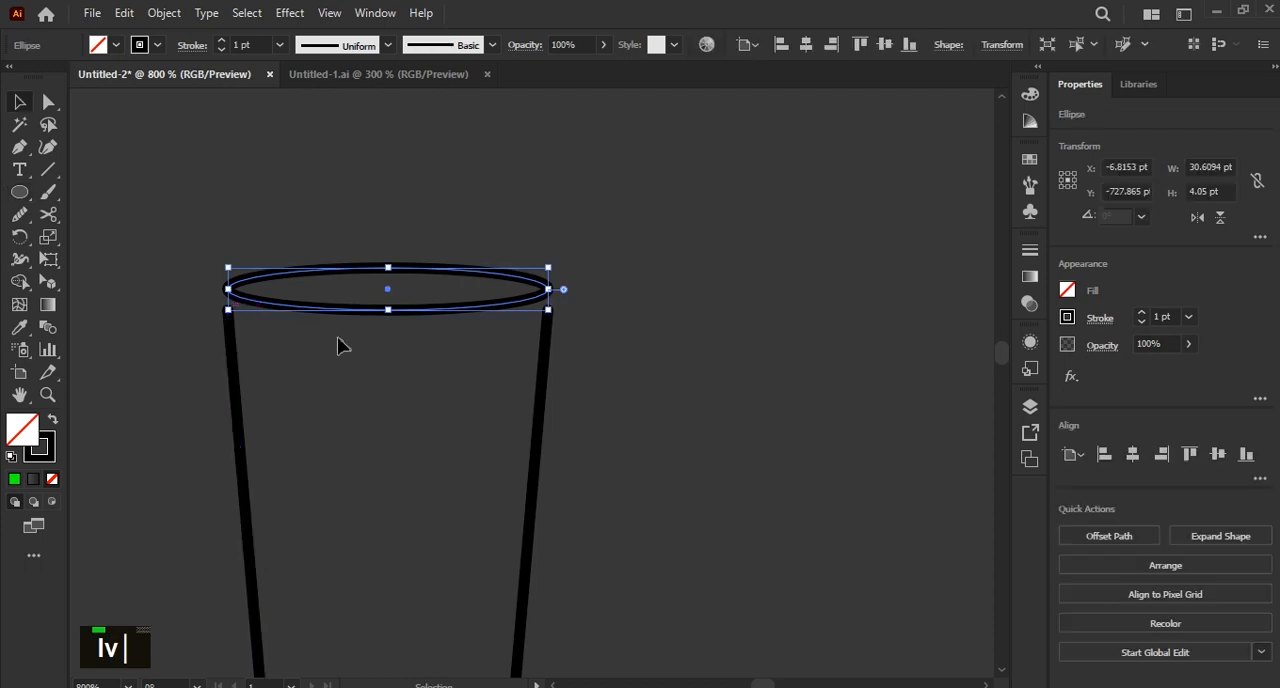
- Lower the thin top ellipse onto the pestle's side ends, then zoom out
left_click_drag(388, 289, 388, 310)
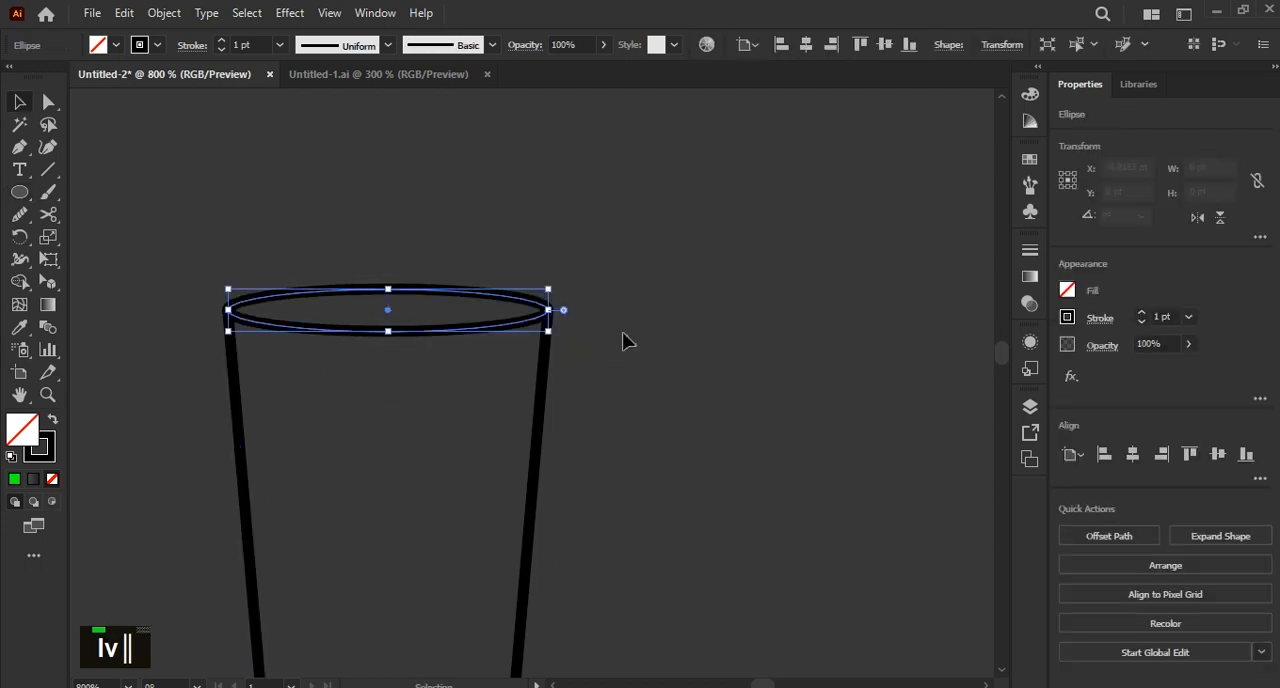
scroll("down", 3)
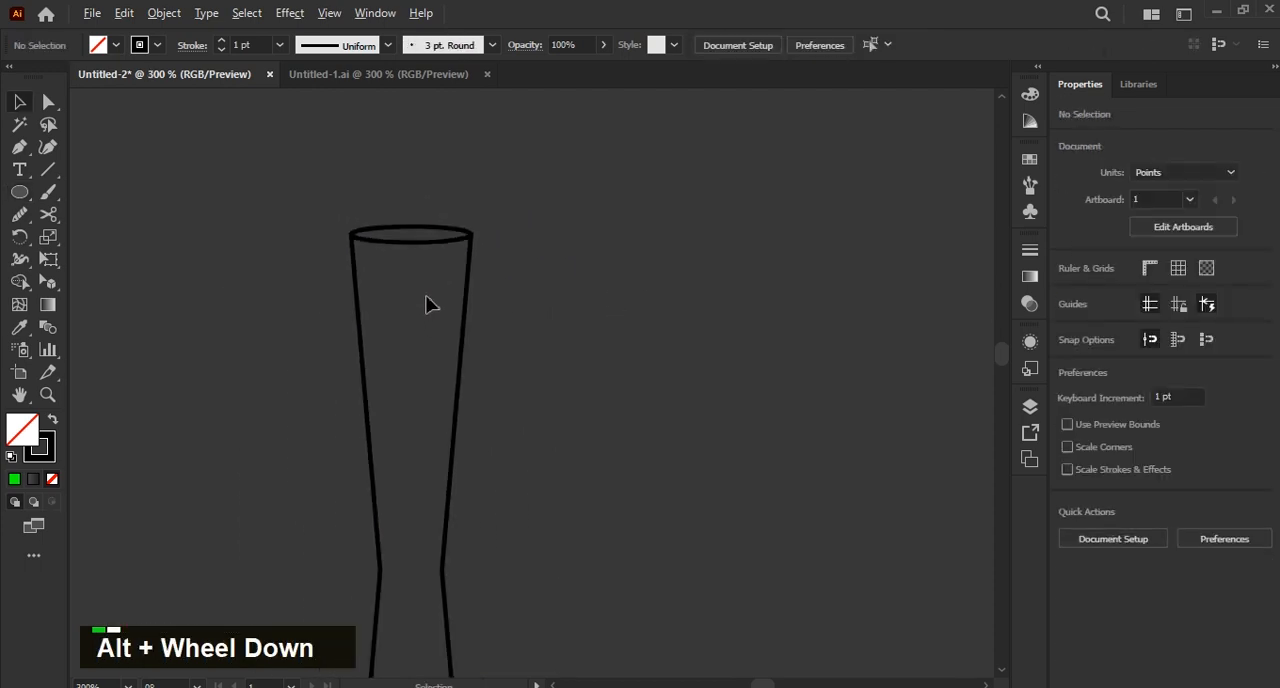
scroll("down", 3)
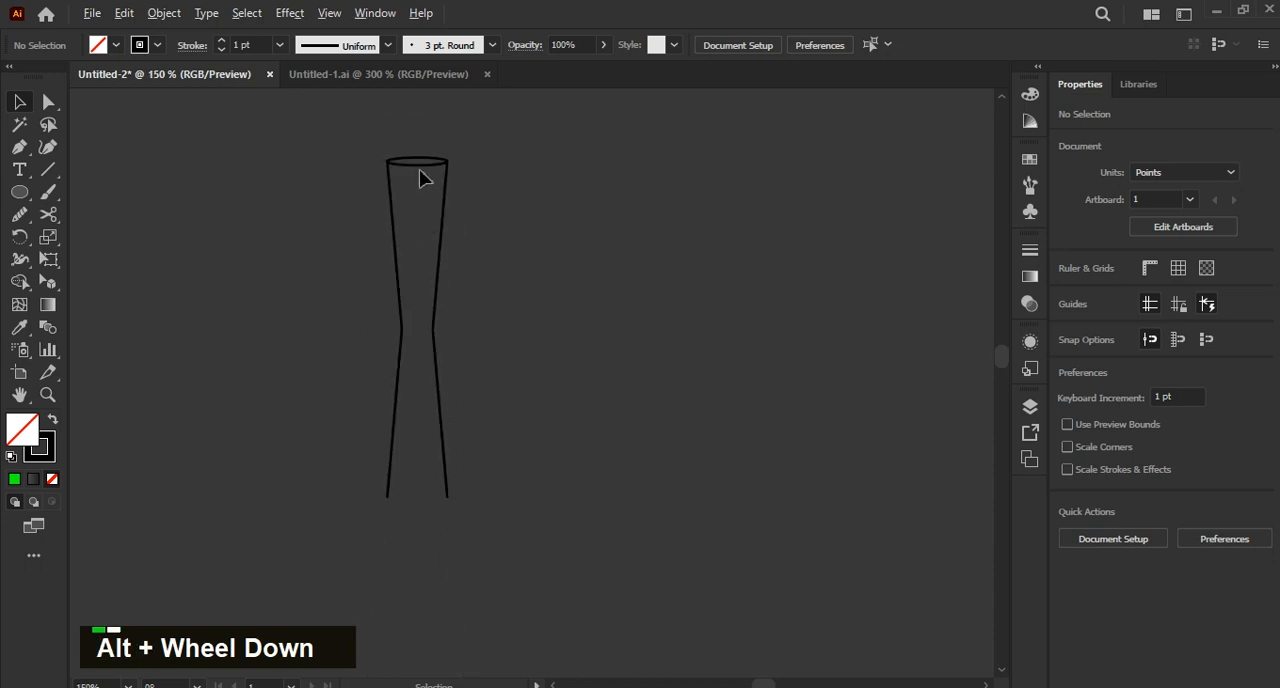
scroll("down", 3)
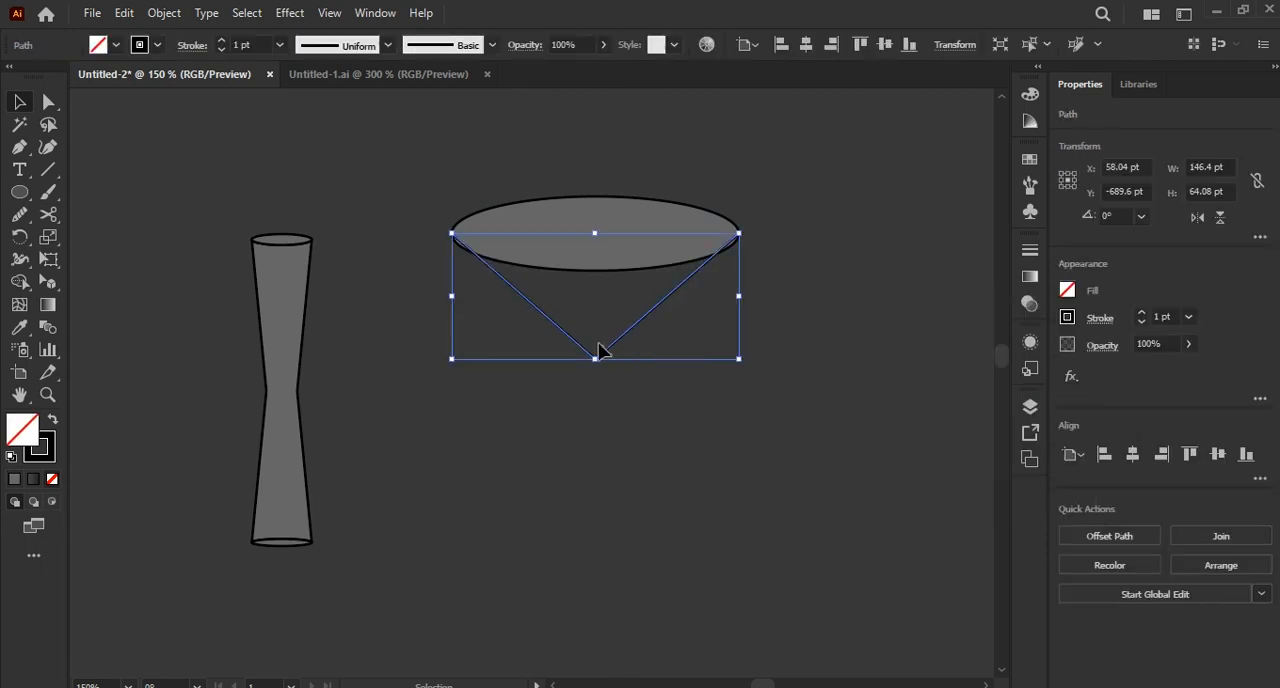
- Round the bowl's pointed bottom into a curve and fill the body yellow and opening brown
left_click_drag(595, 357, 595, 357)
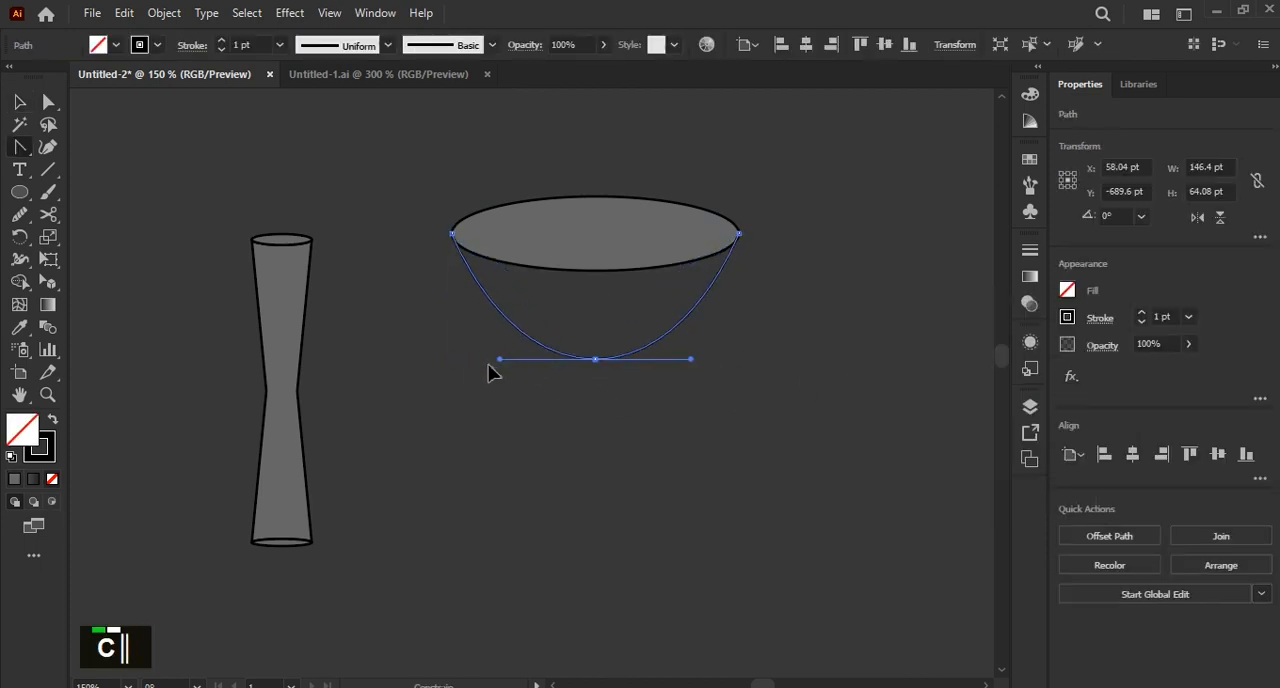
left_click(645, 420)
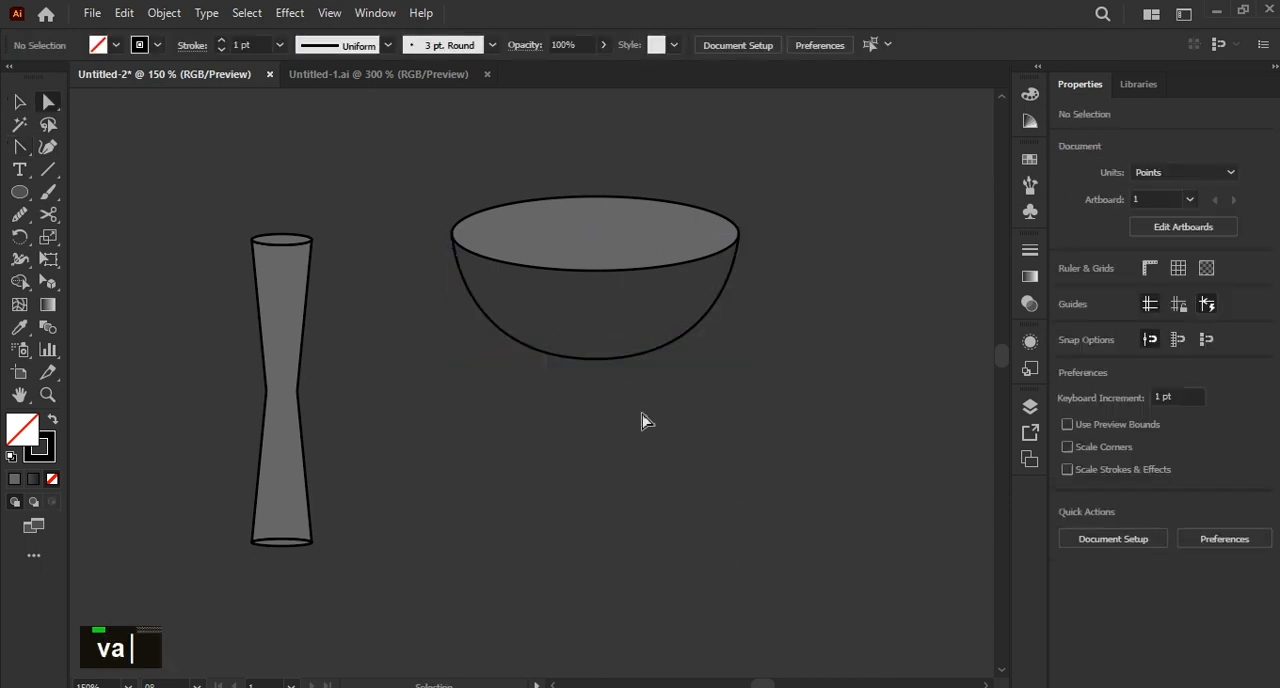
double_click(595, 410)
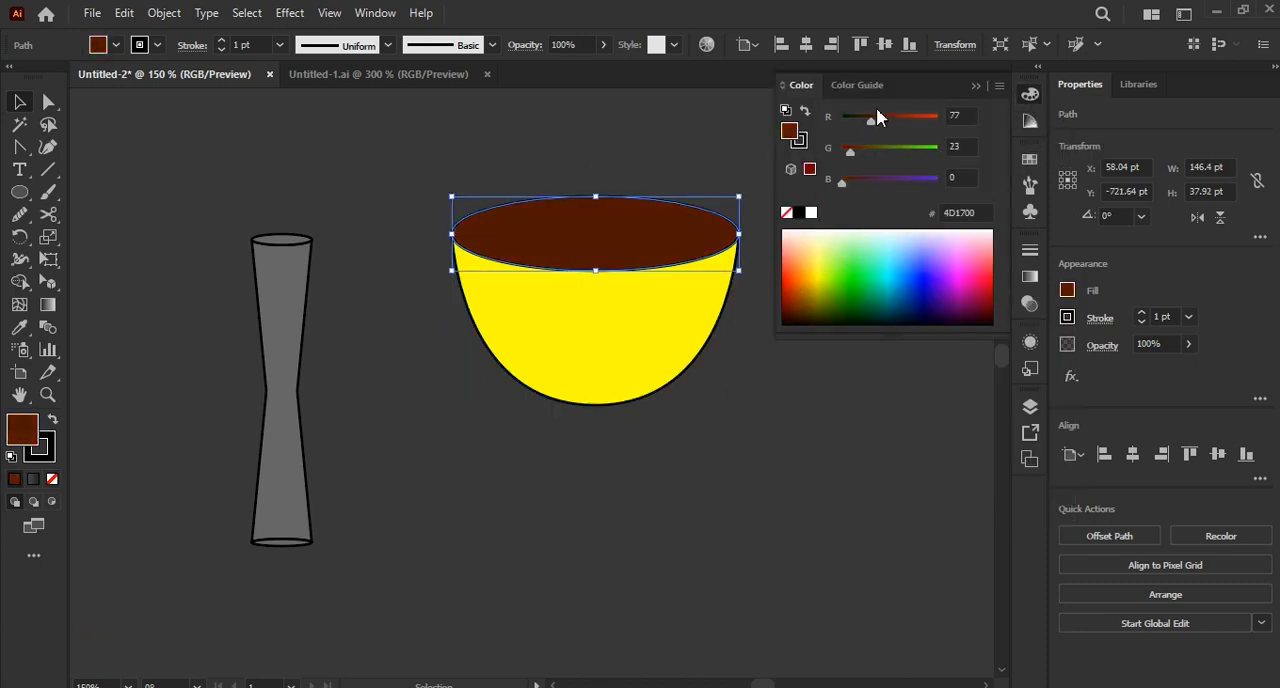
double_click(595, 300)
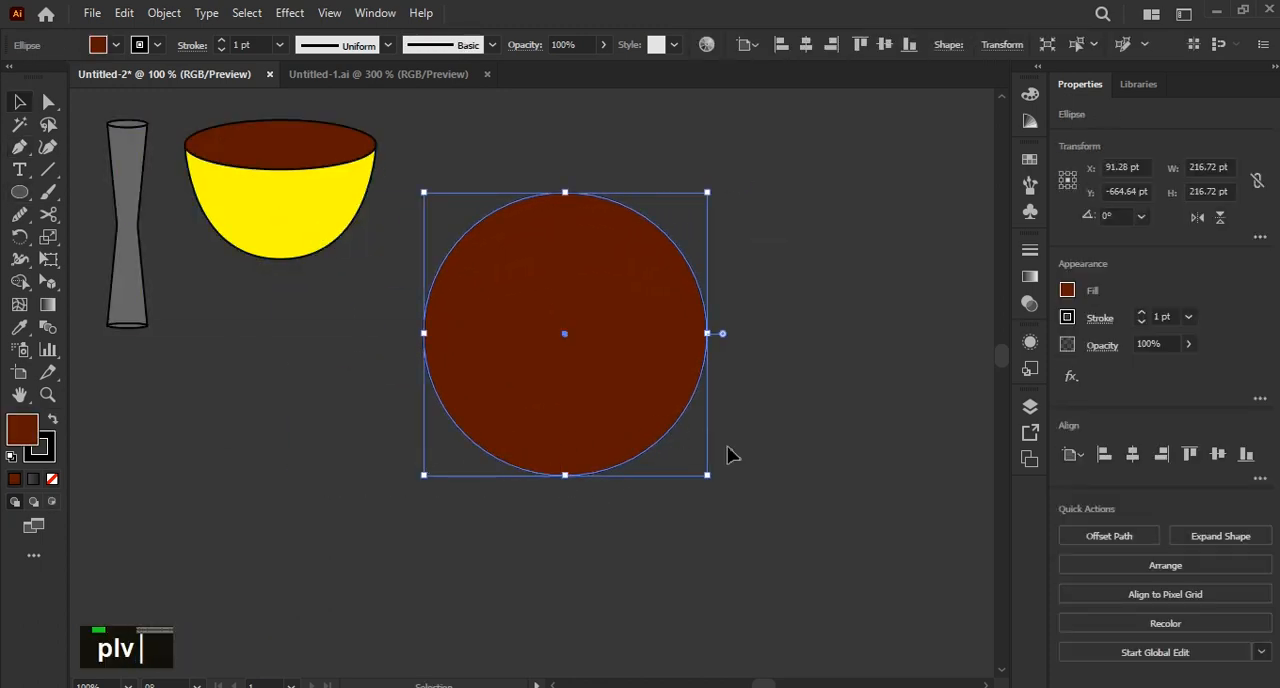
- Convert the circle's fill to a cyan stroke with round caps and a dashed line
left_click(1067, 290)
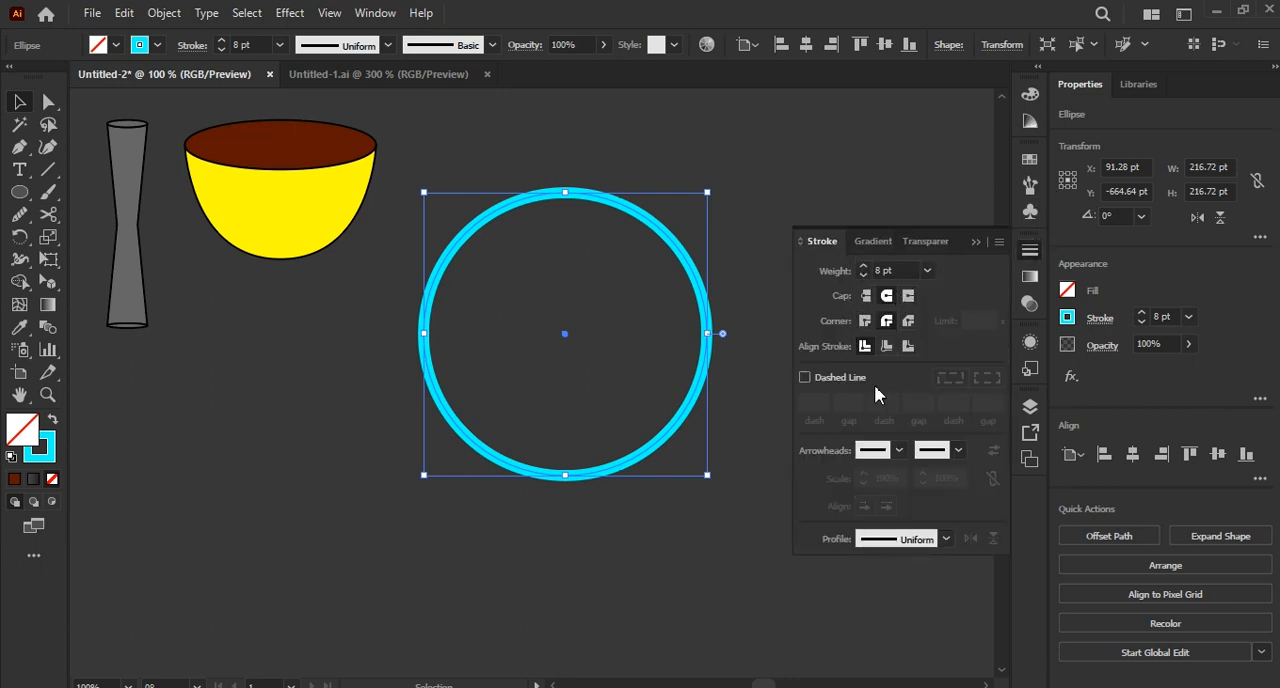
double_click(885, 302)
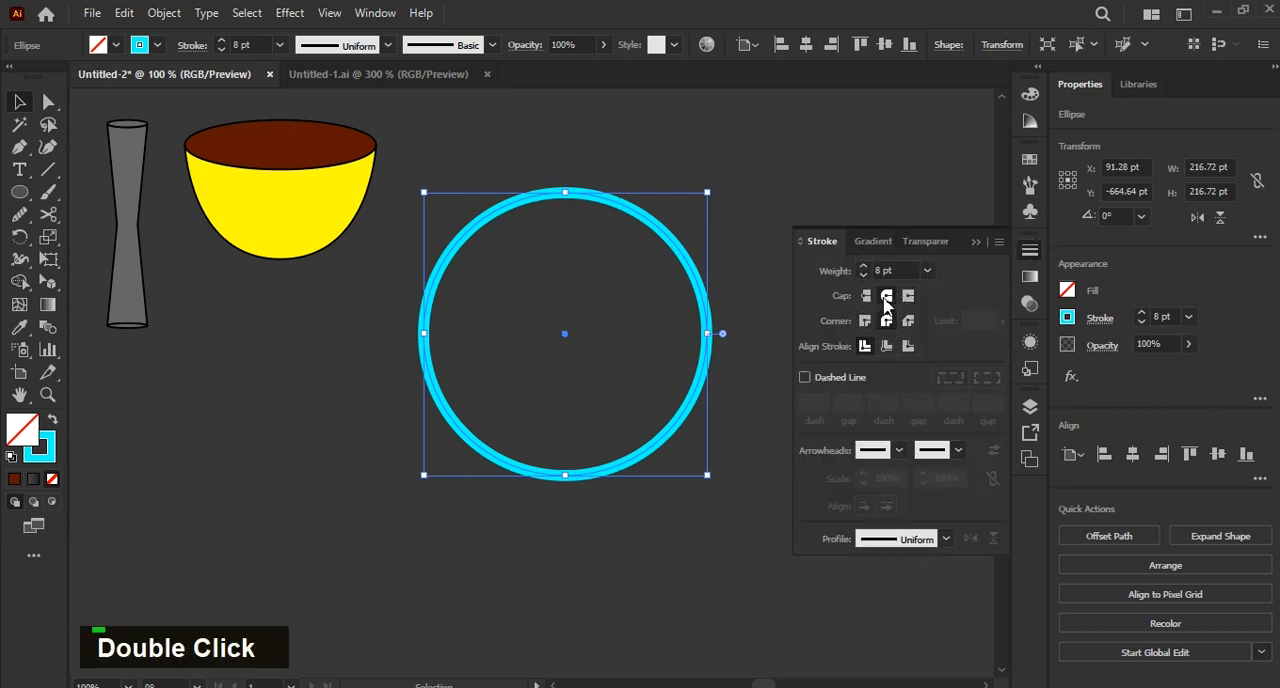
left_click(804, 377)
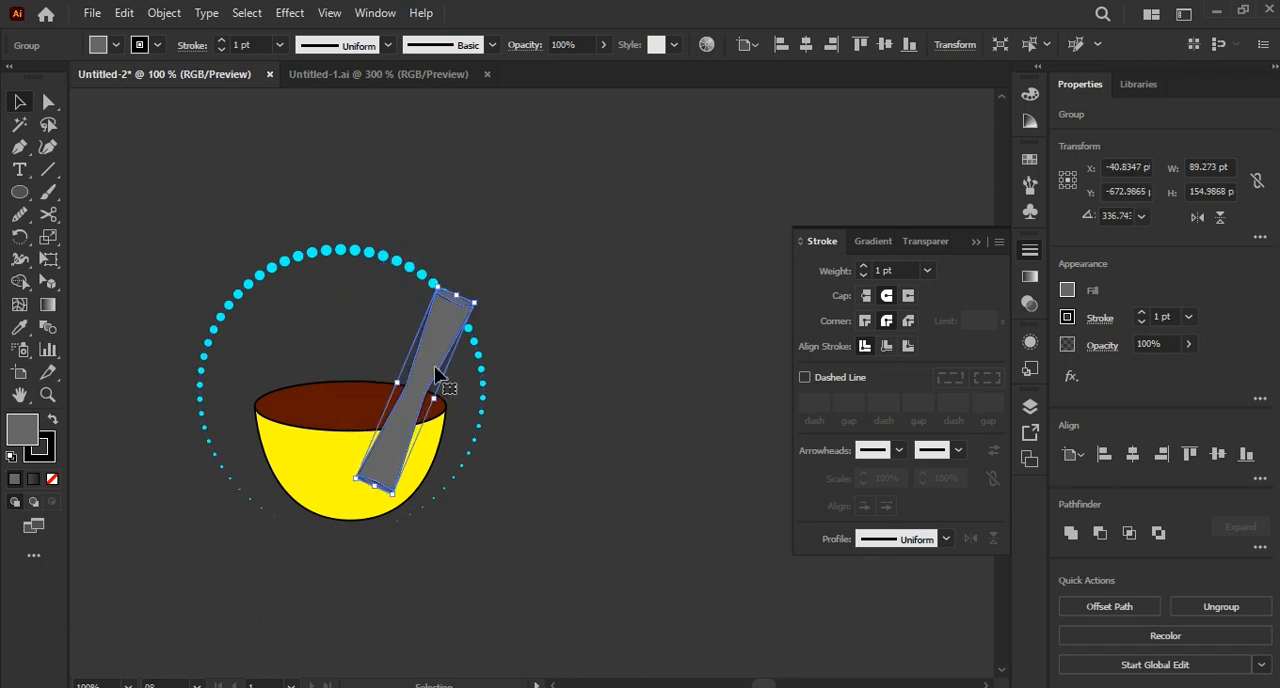
- Send the tilted pestle backward into the bowl and zoom out
key("ctrl+[")
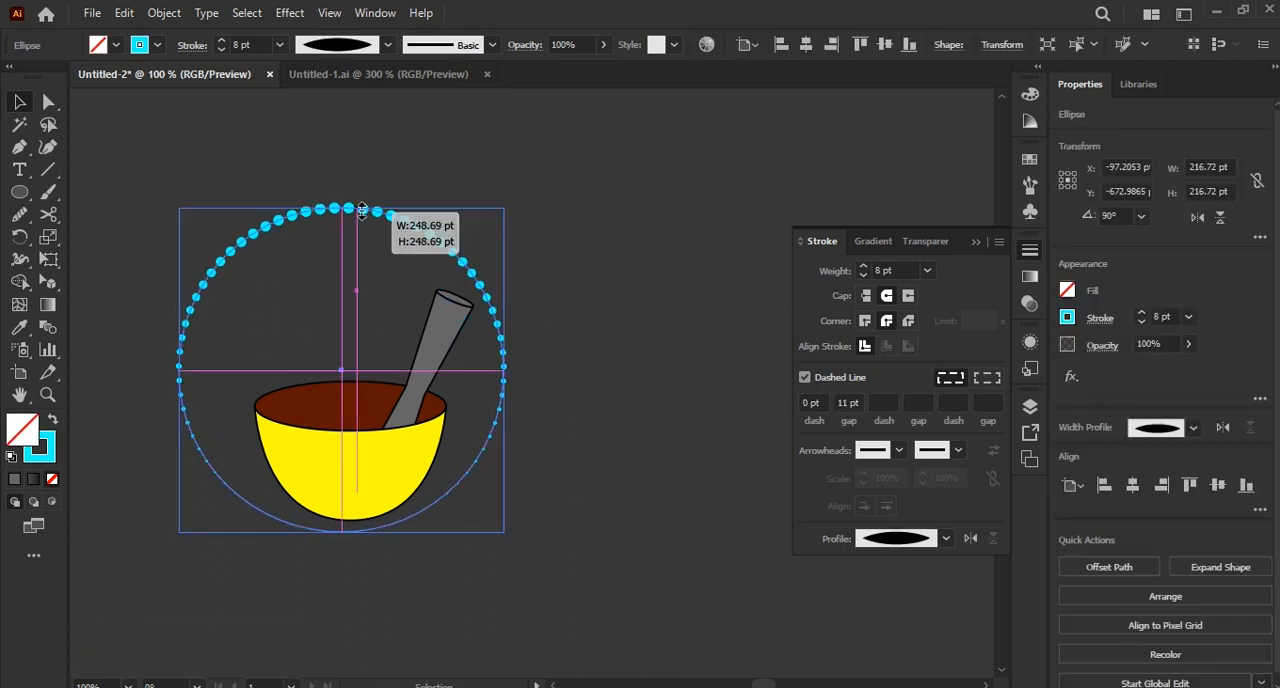
scroll("down", 3)
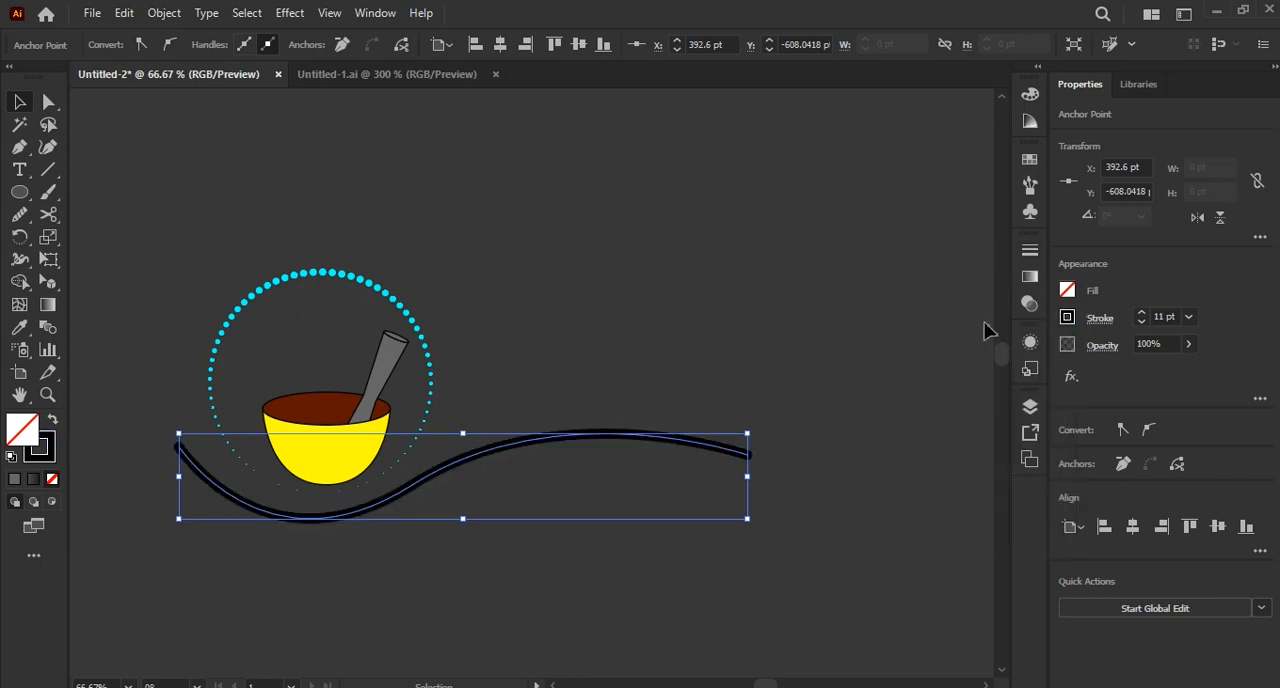
mouse_move(1030, 250)
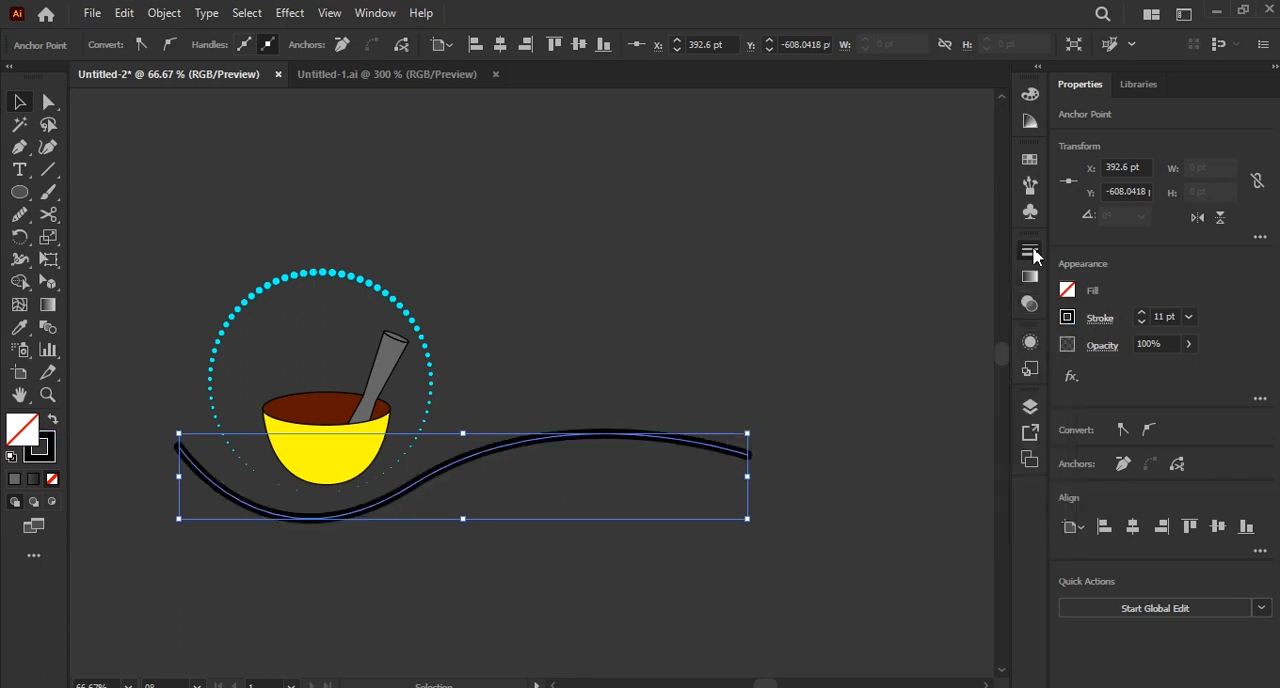
- Taper the wavy swoosh with an 11 pt width profile and bend it around the bowl
left_click(1030, 249)
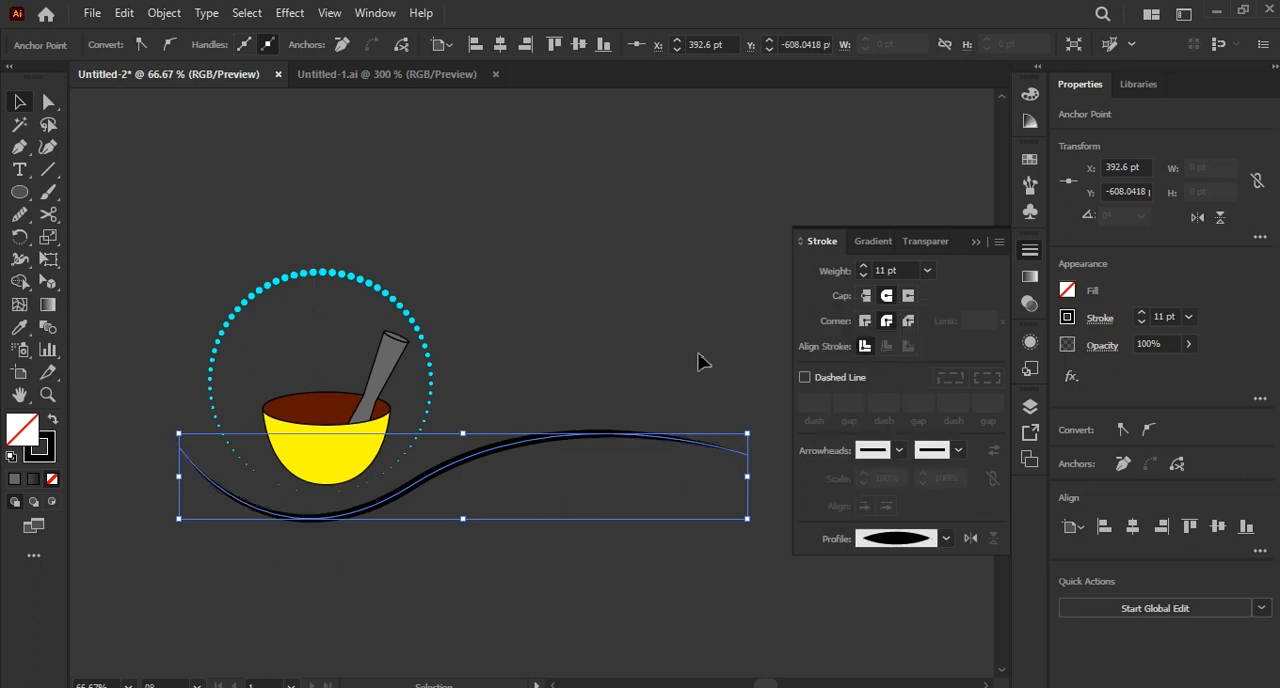
scroll("down", 3)
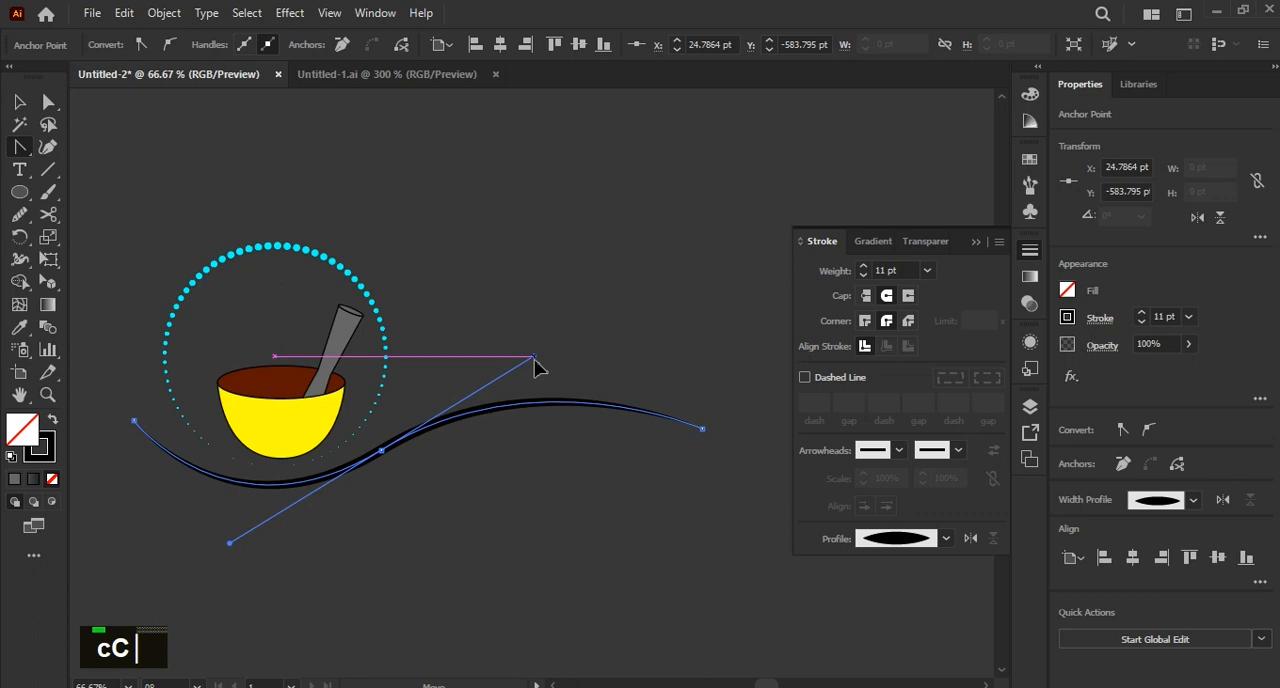
left_click_drag(533, 360, 155, 410)
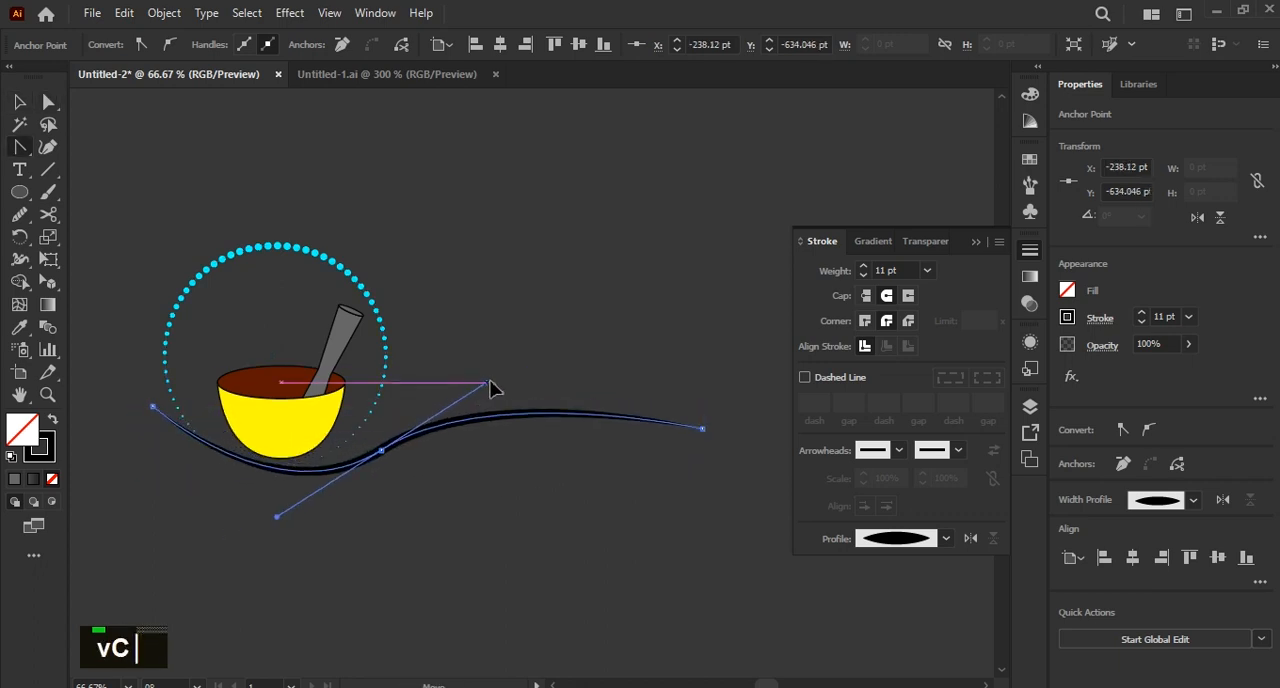
left_click_drag(490, 390, 710, 425)
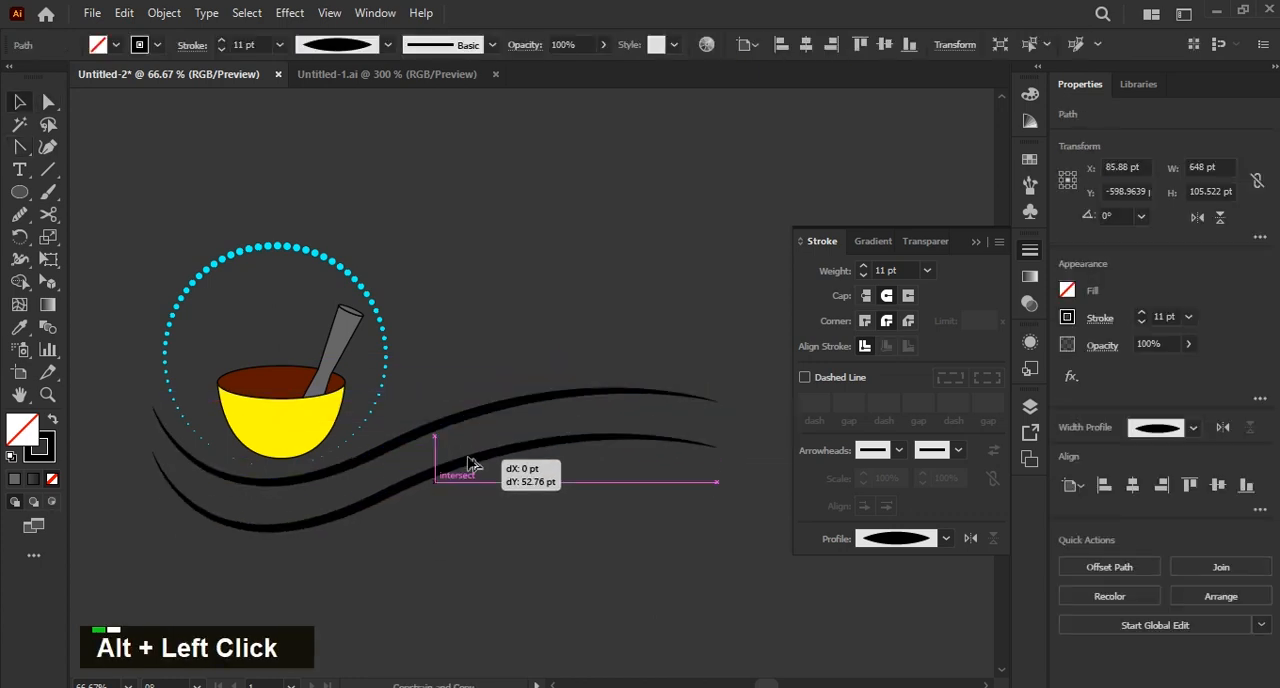
- Duplicate the swoosh below, then rotate a 180° copy of both swooshes
left_click_drag(470, 455, 750, 455)
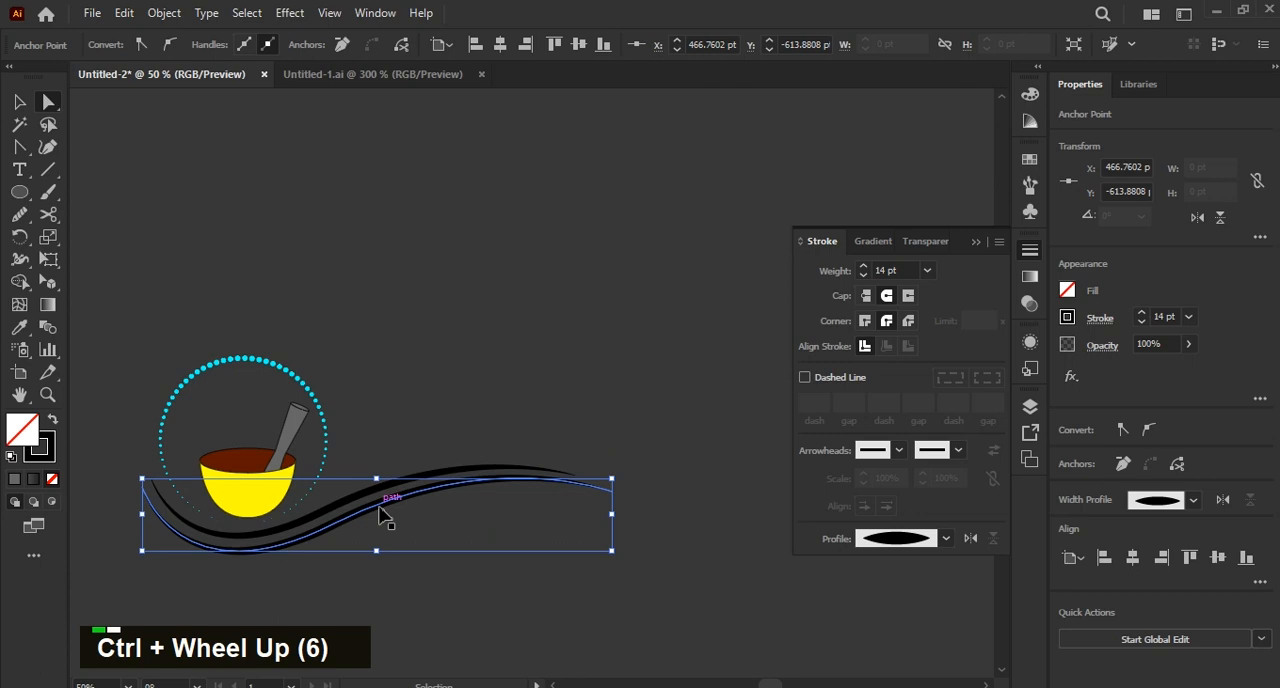
scroll("up", 3)
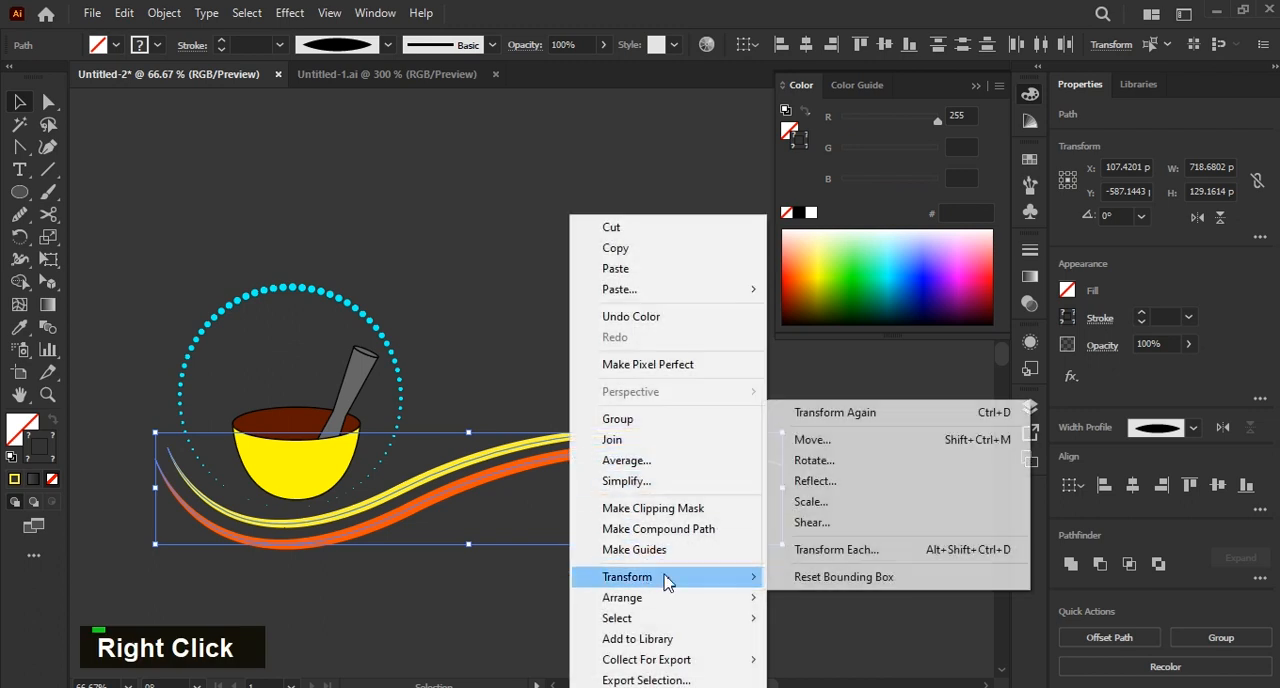
left_click(816, 481)
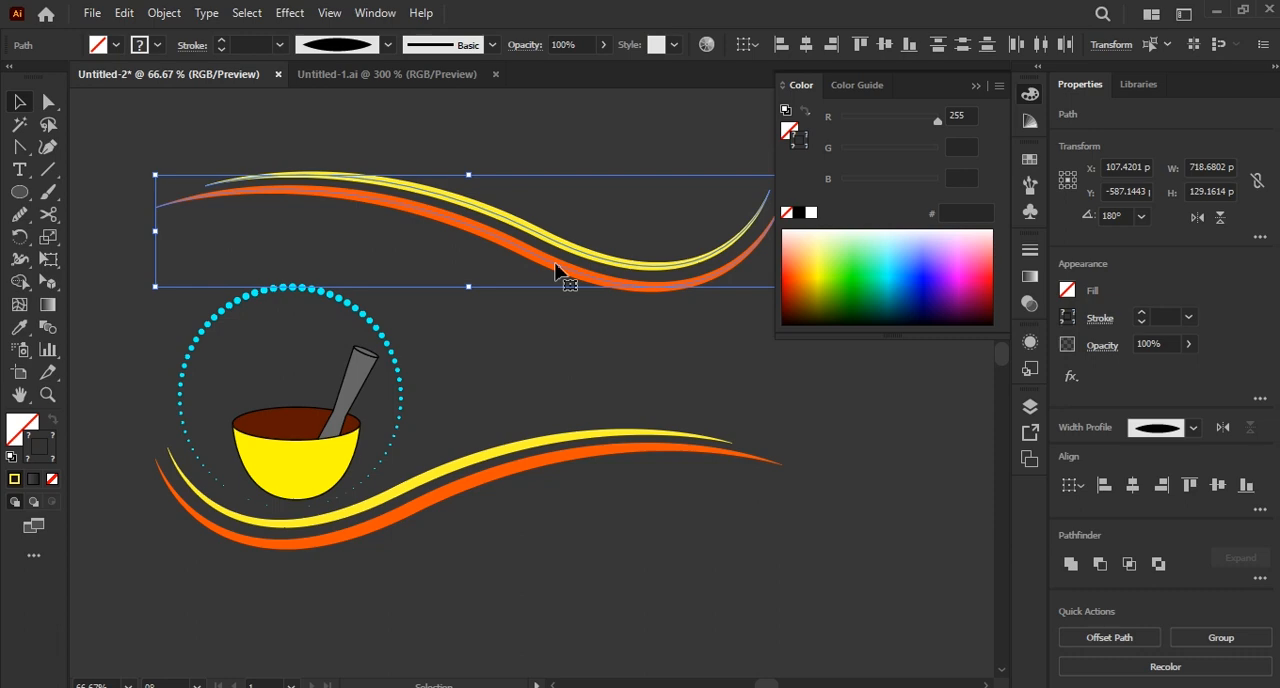
right_click(560, 270)
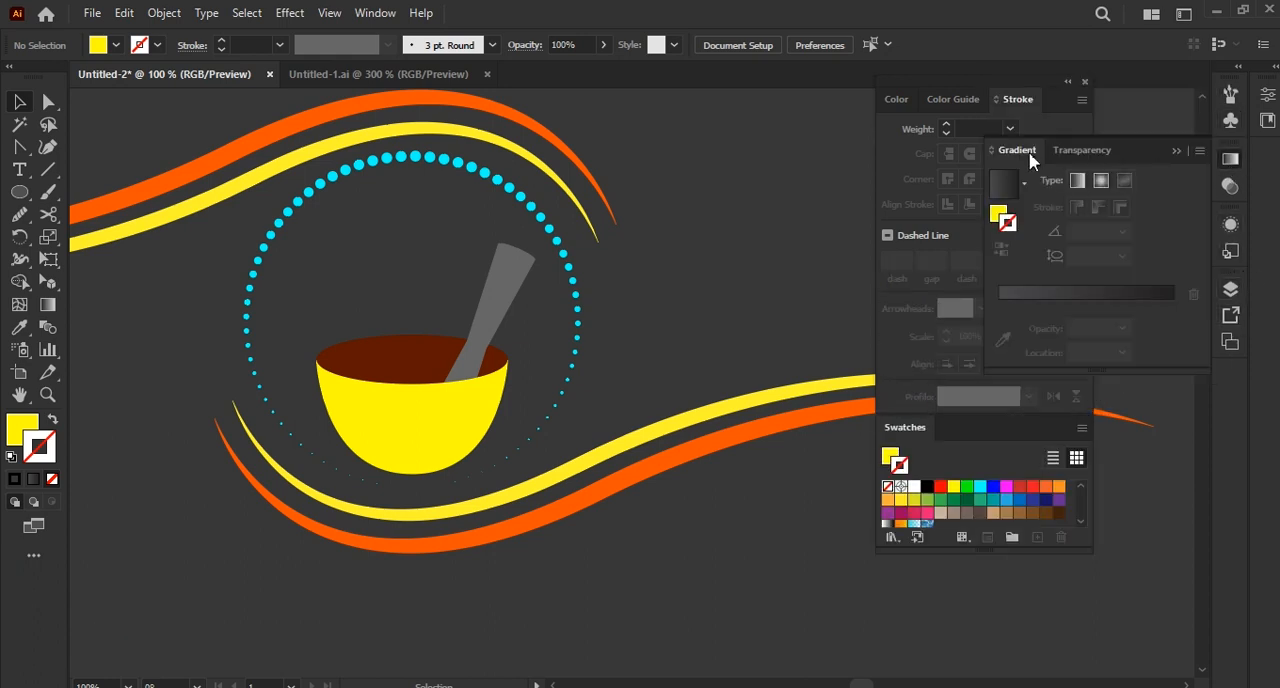
- Add a gradient stop to the bowl and lighten the yellow at its light end
scroll("down", 3)
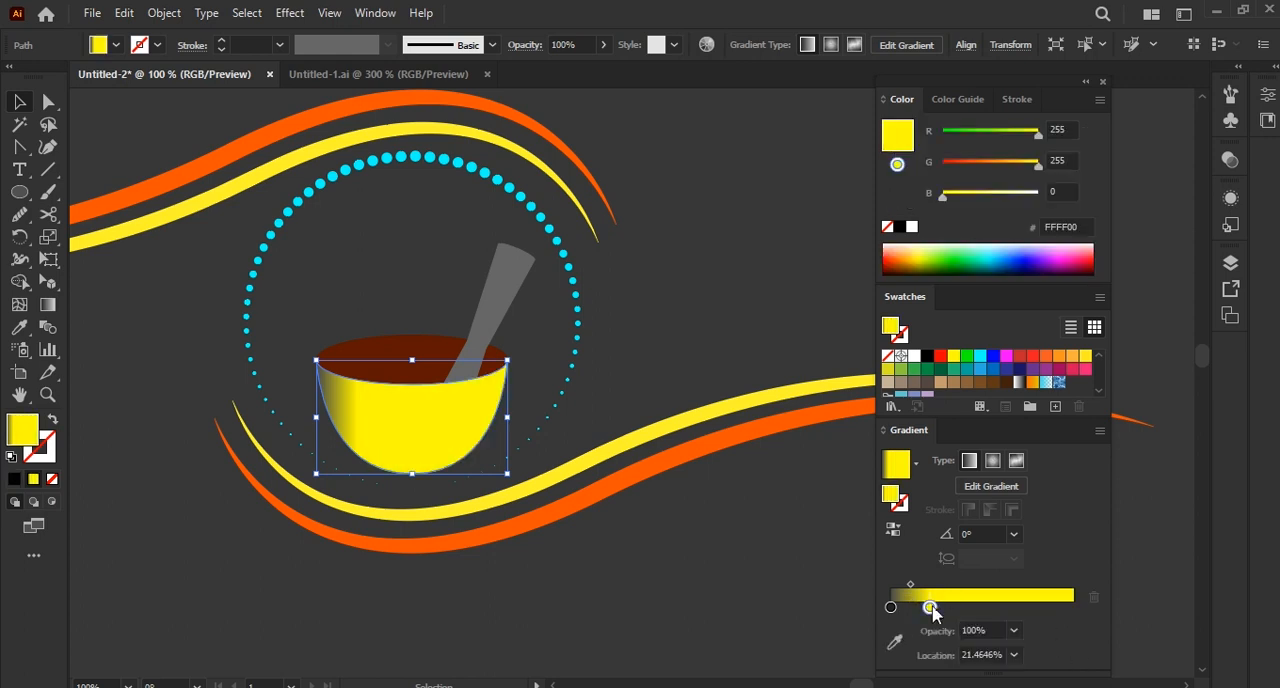
left_click(942, 607)
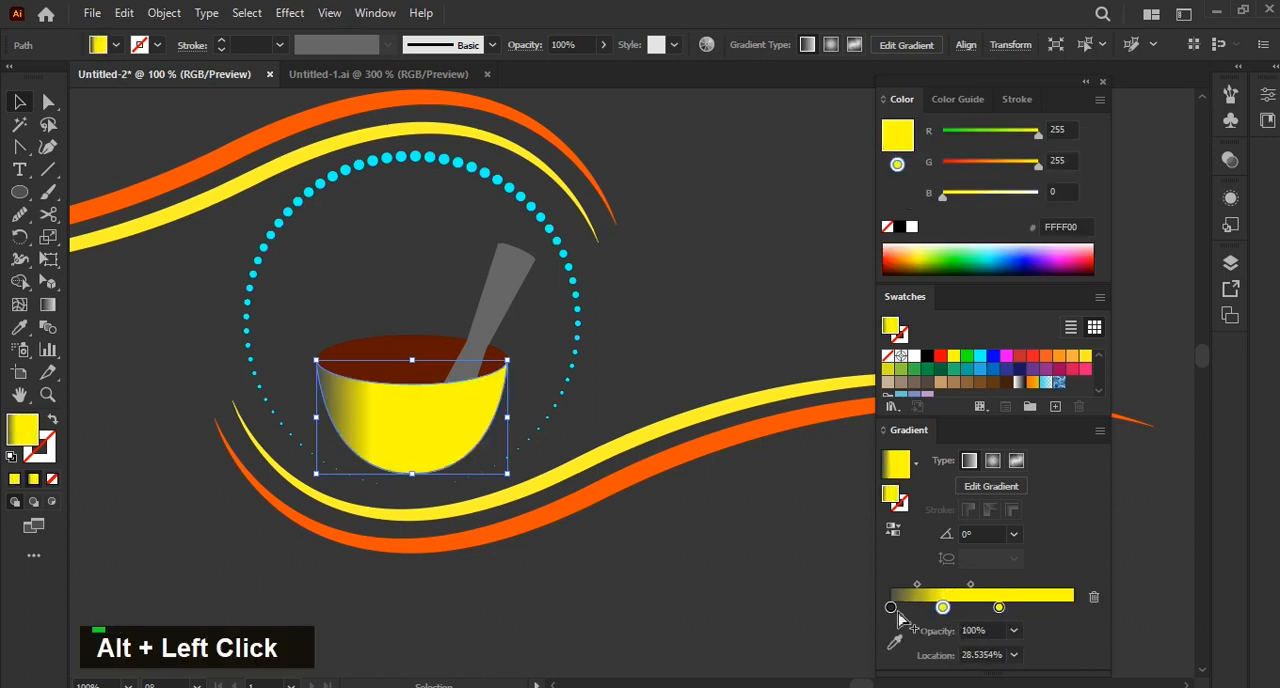
double_click(890, 607)
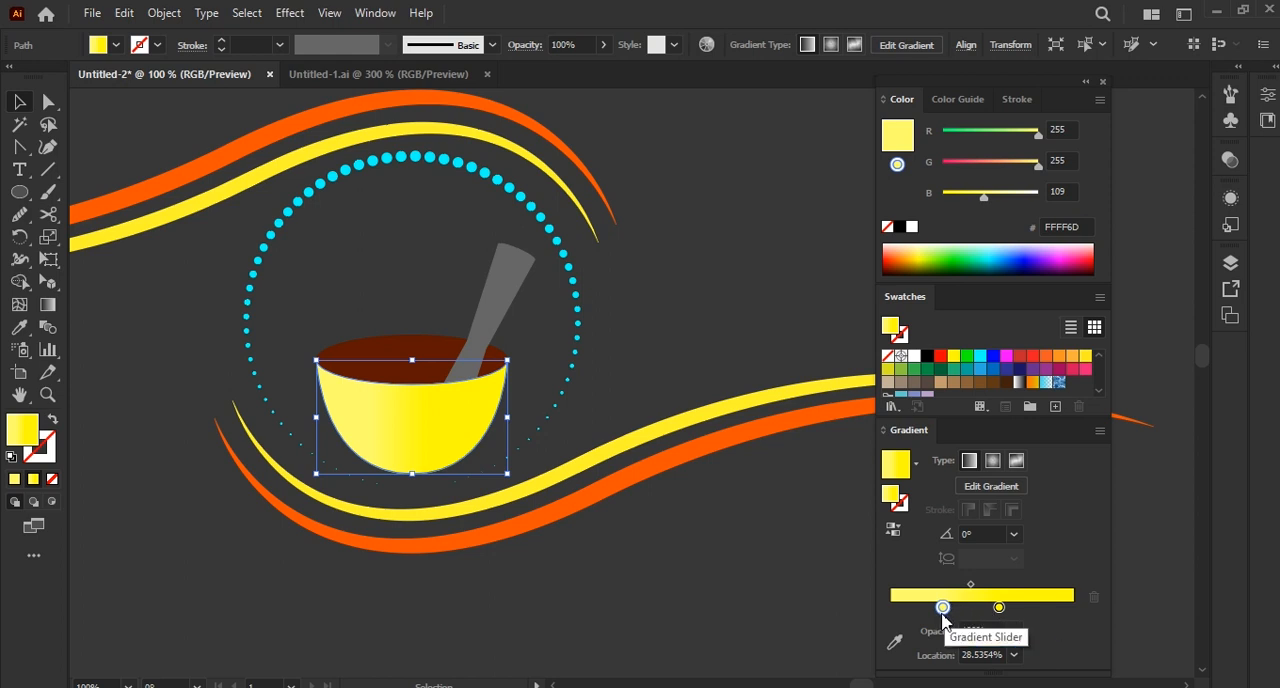
left_click_drag(942, 607, 1015, 607)
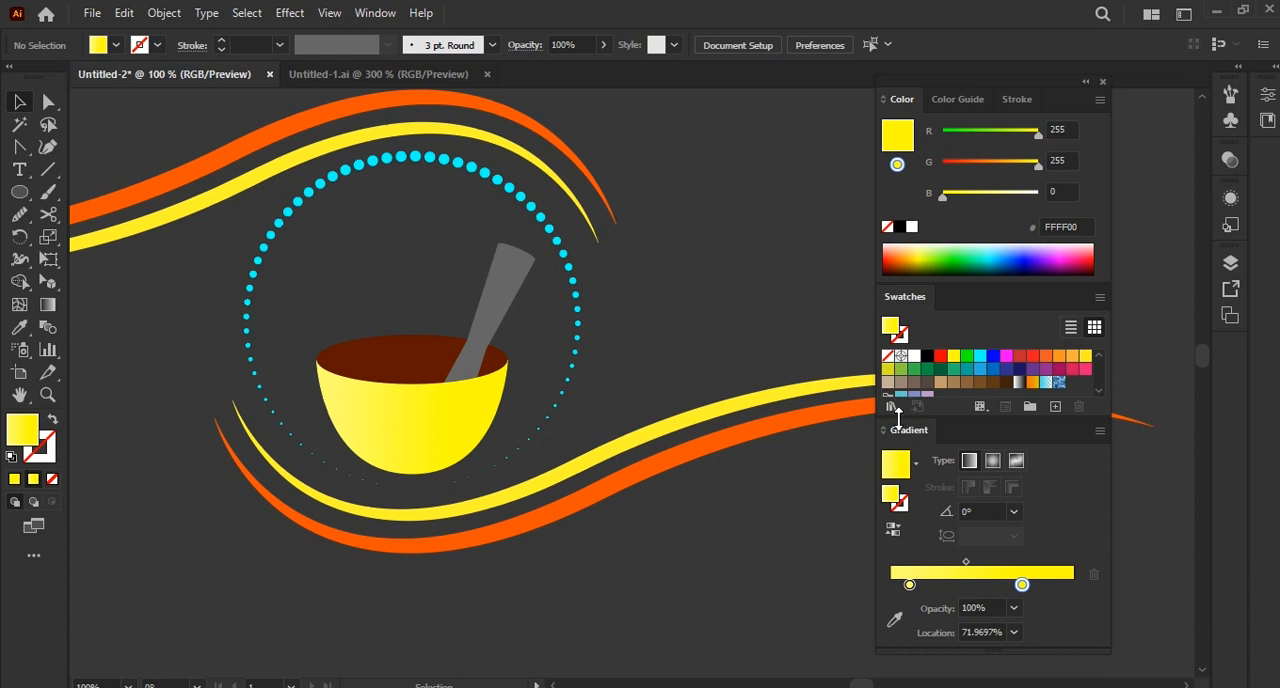
left_click(410, 340)
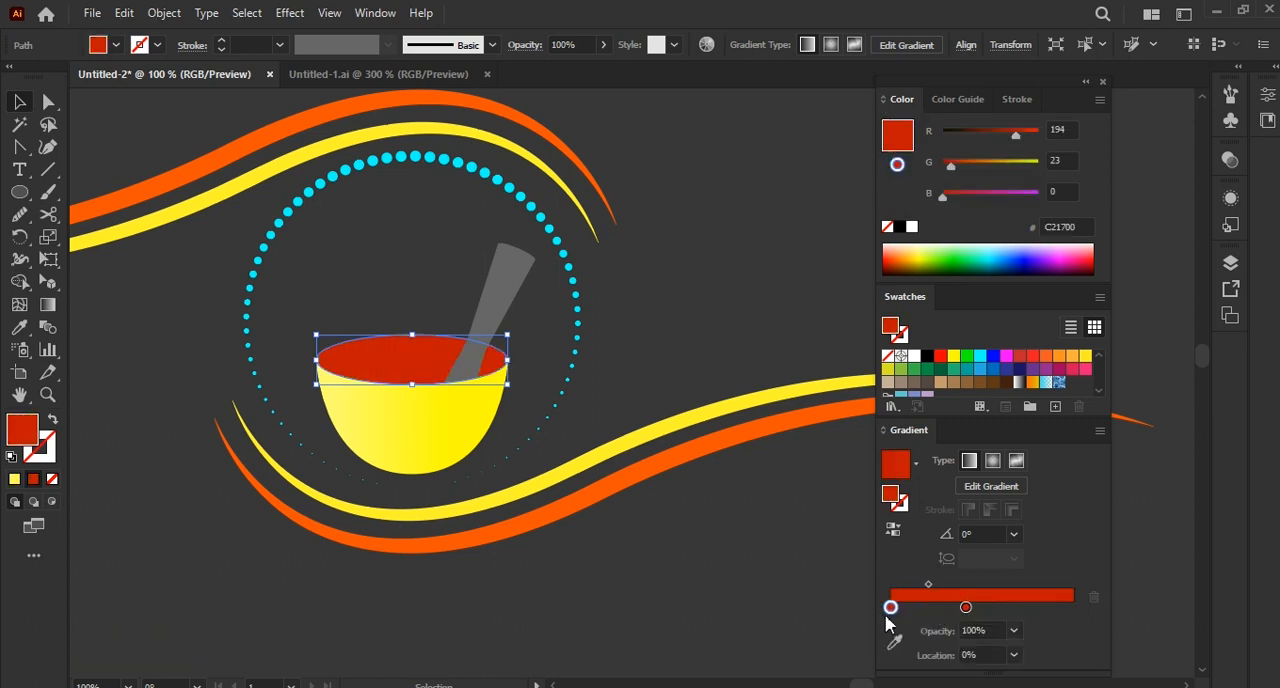
- Set the interior gradient stops to red and dark red, and add a grey gradient to the pestle
double_click(890, 607)
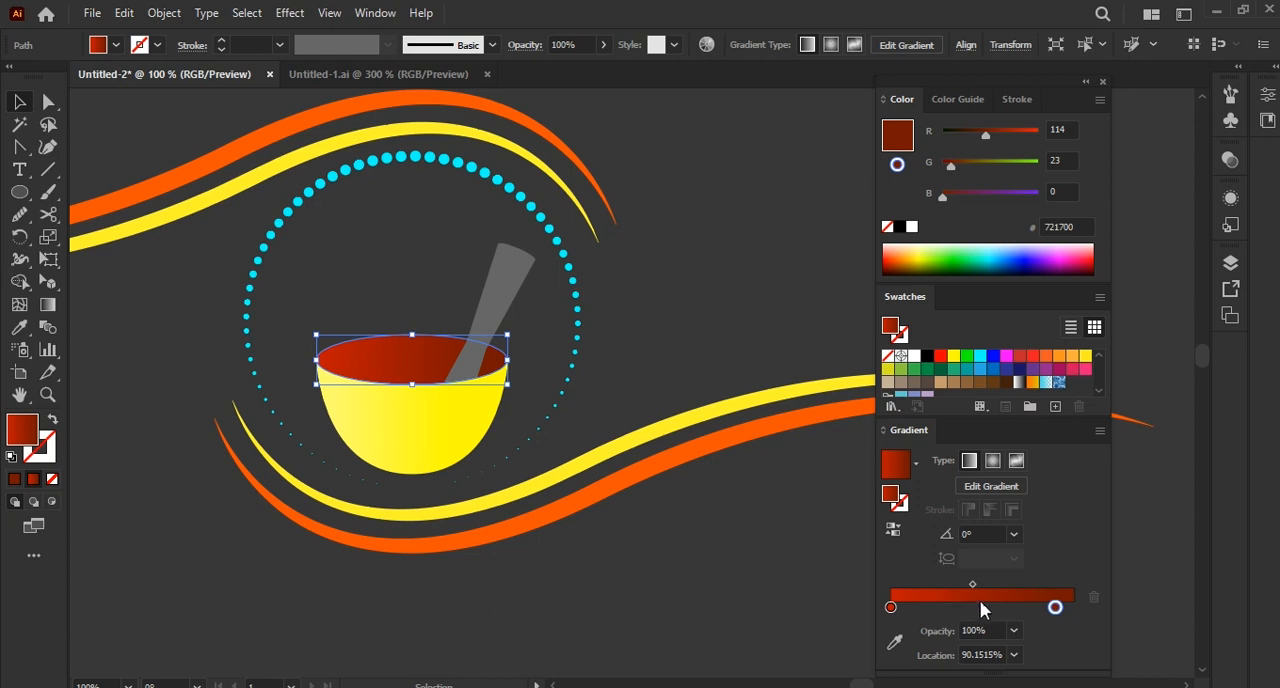
double_click(891, 607)
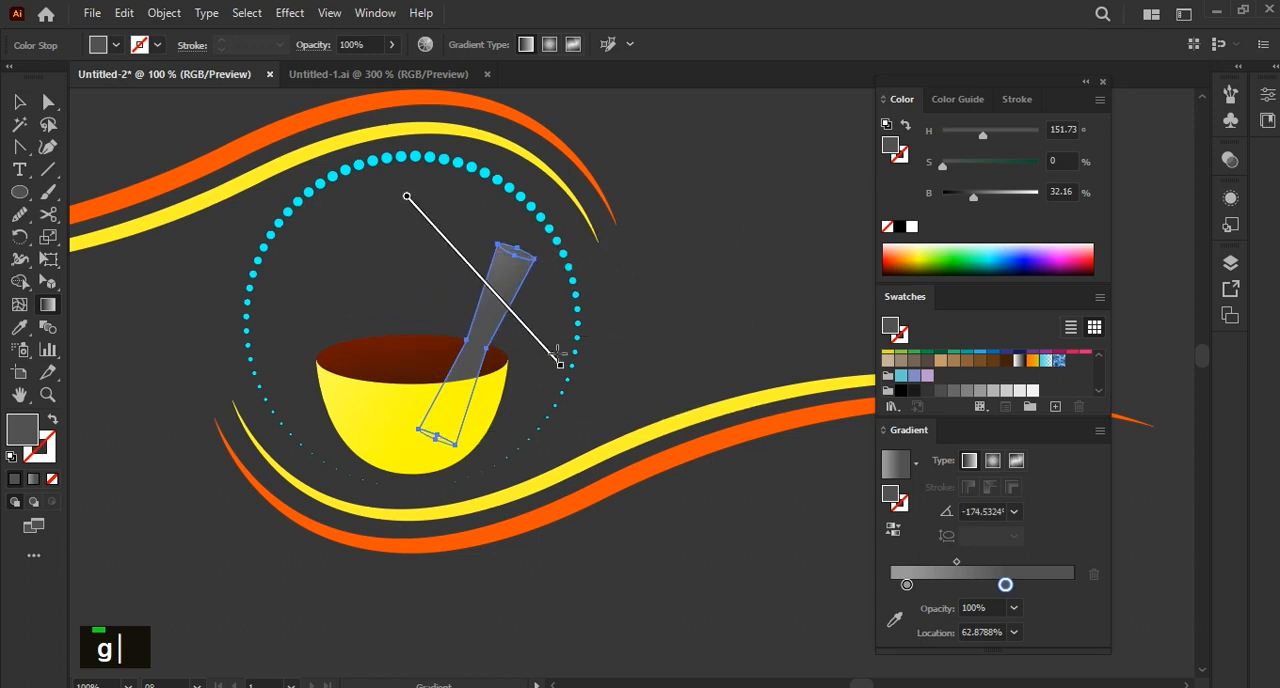
left_click(540, 398)
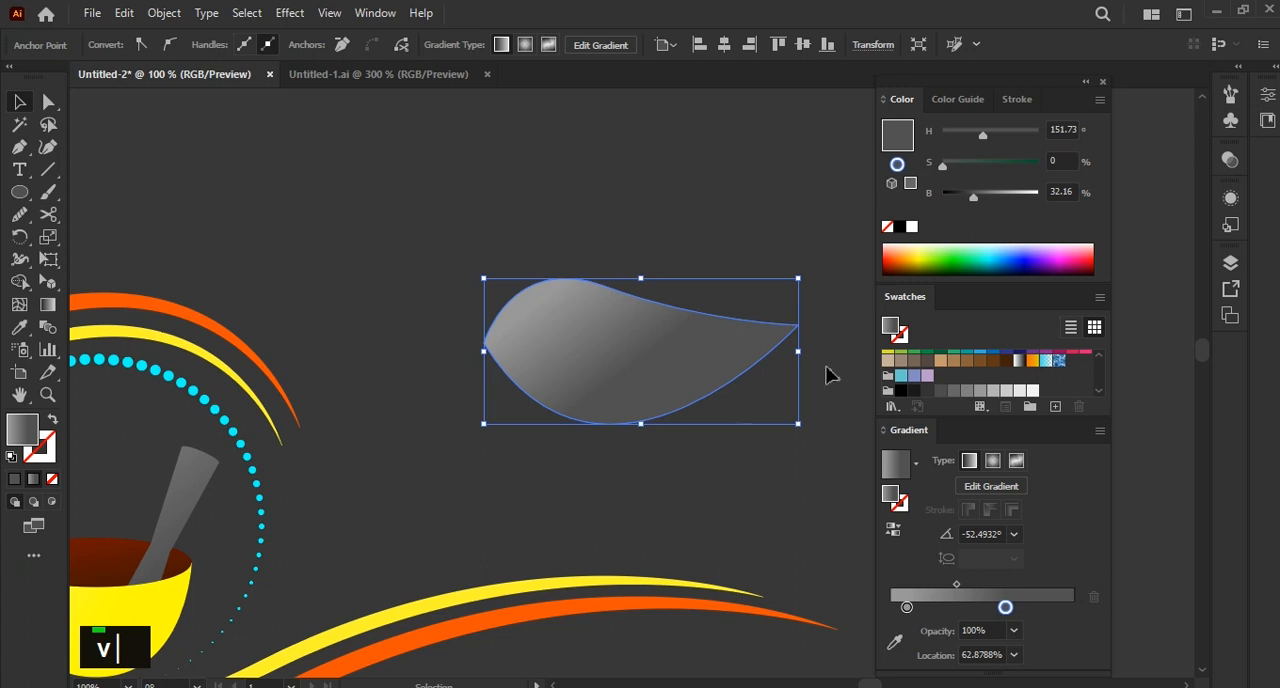
- Draw a curved vein line through the dark green leaf with the Pen tool
scroll("up", 3)
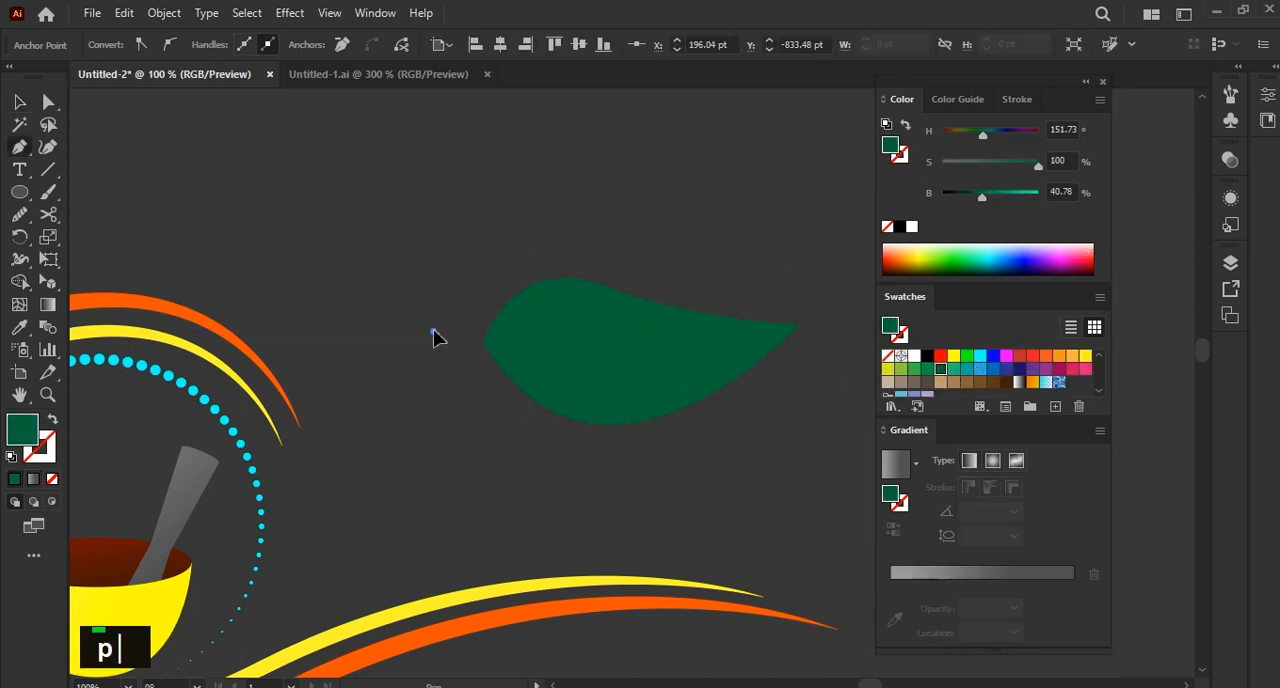
left_click_drag(433, 330, 717, 337)
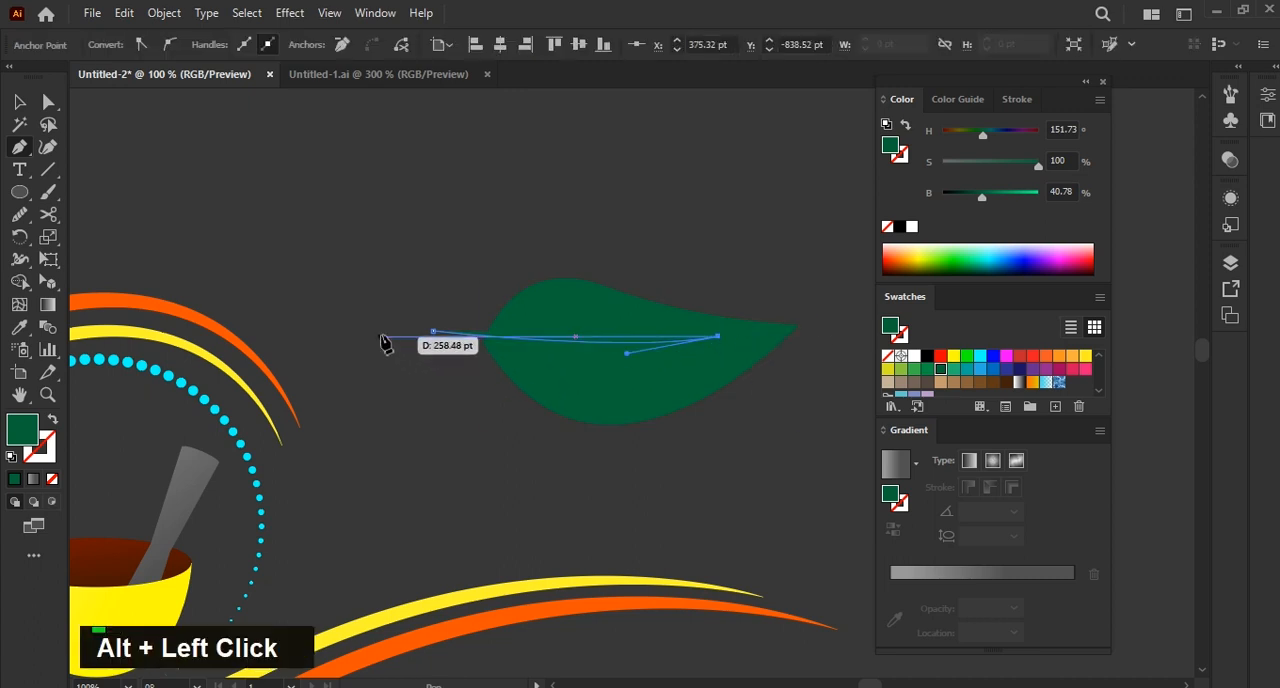
key("ctrl+z")
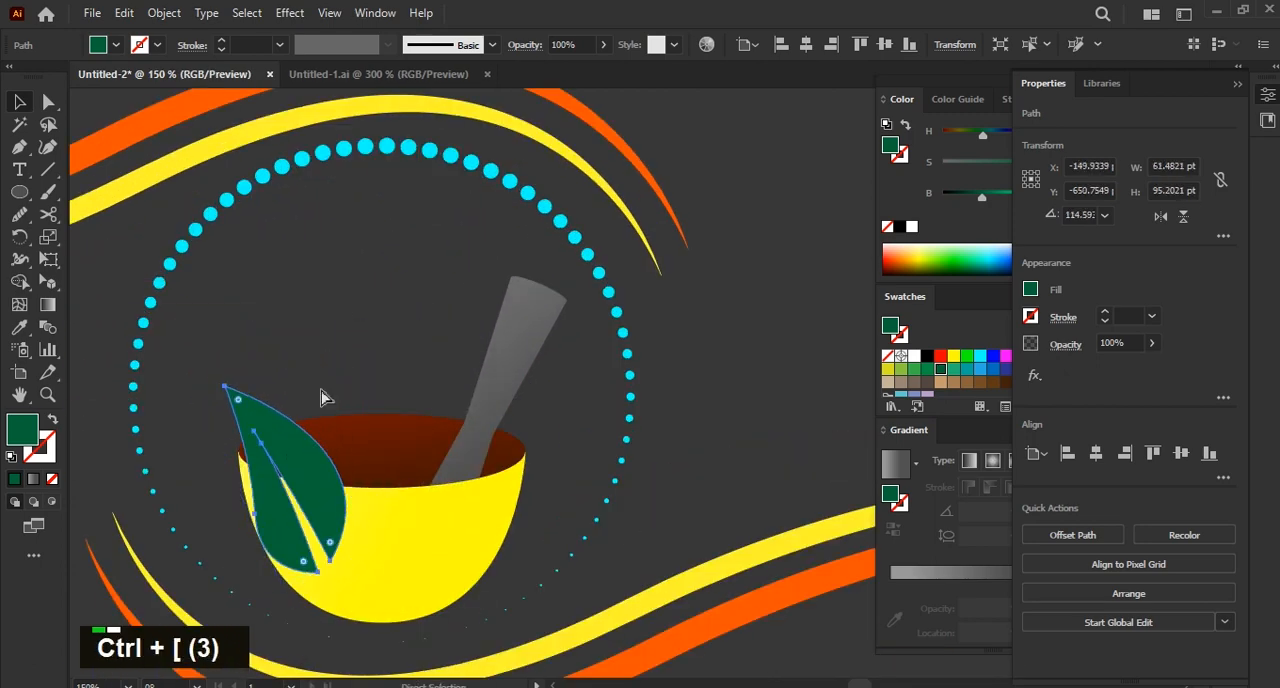
- Send the leaf behind the bowl's front and add a copy reflected across the vertical axis
key("ctrl+]")
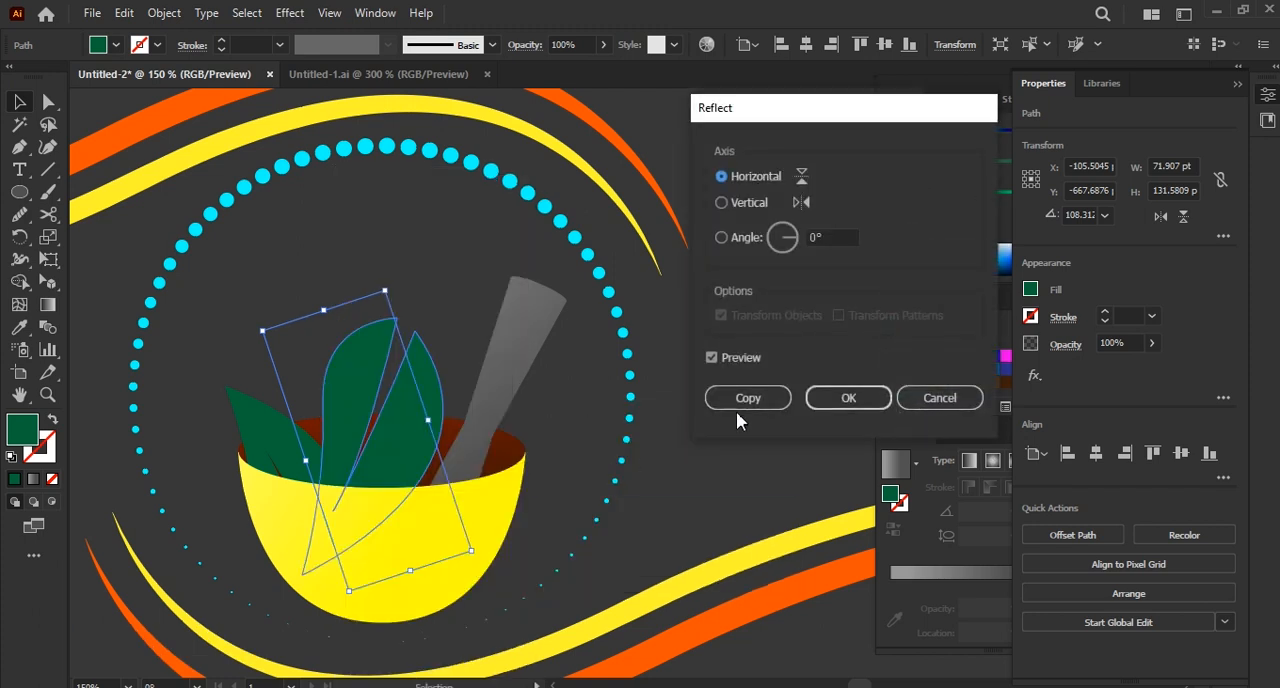
left_click(721, 202)
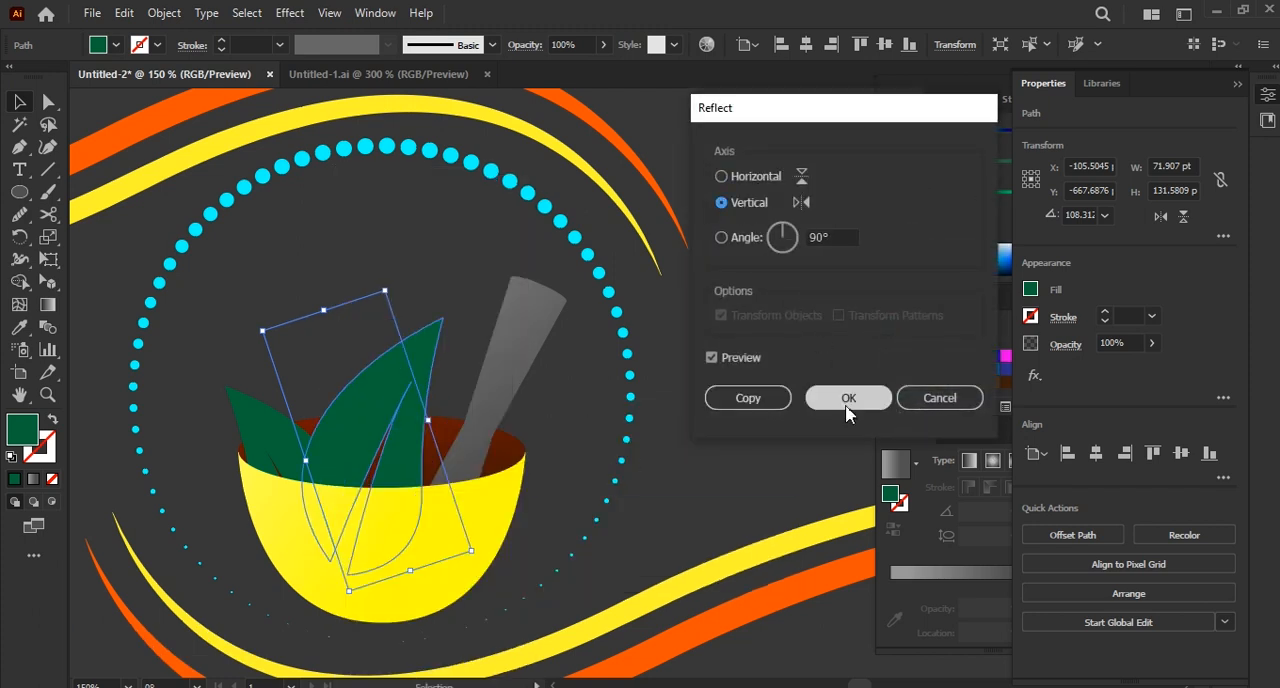
left_click(848, 397)
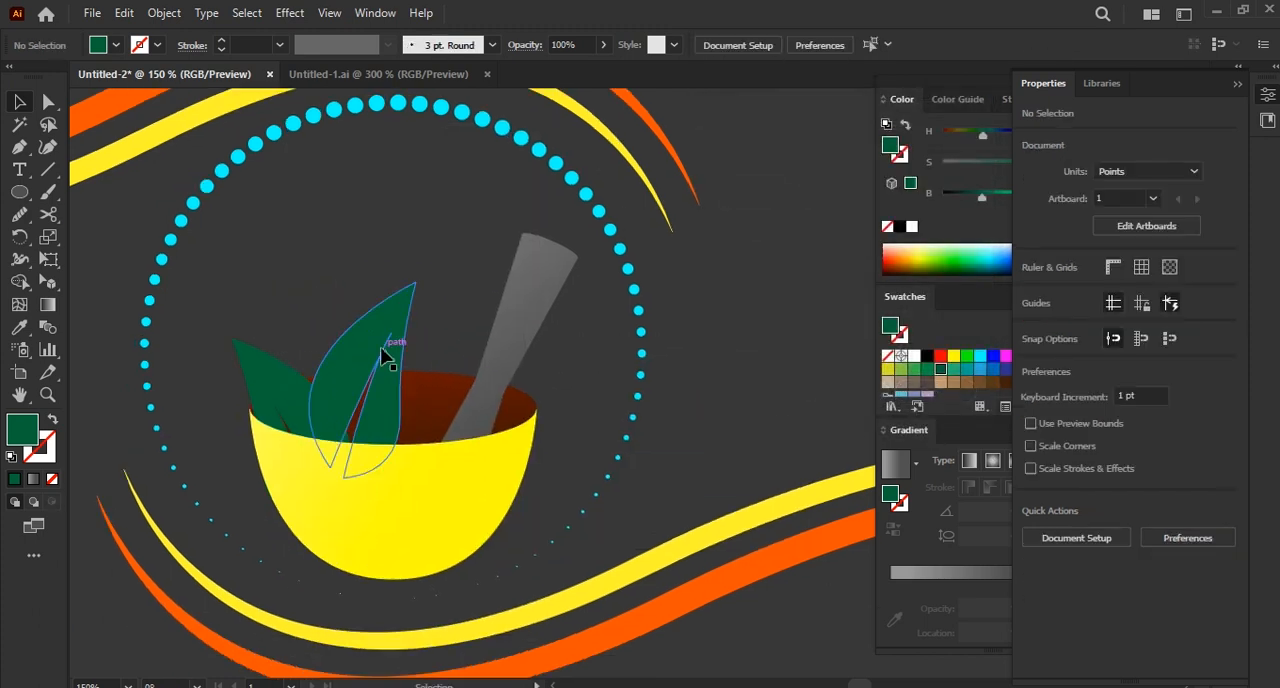
left_click(380, 360)
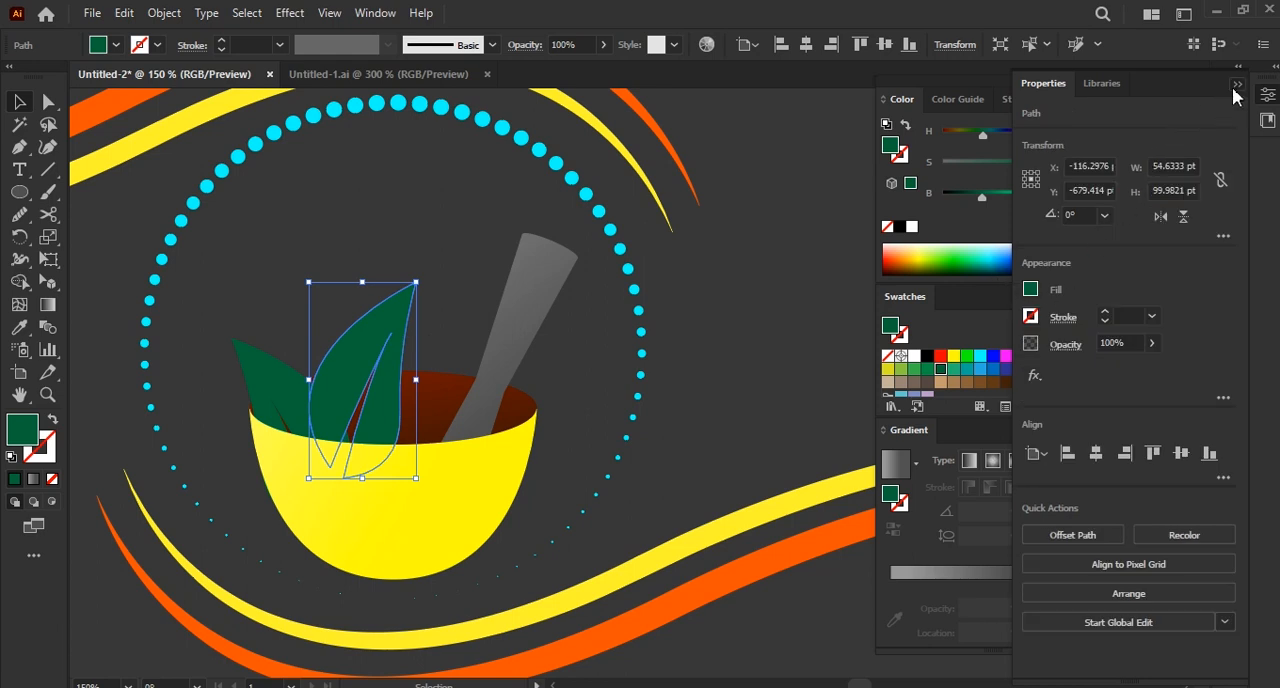
- Shade the left leaf with a green gradient and export the logo as a PNG asset
left_click(1238, 84)
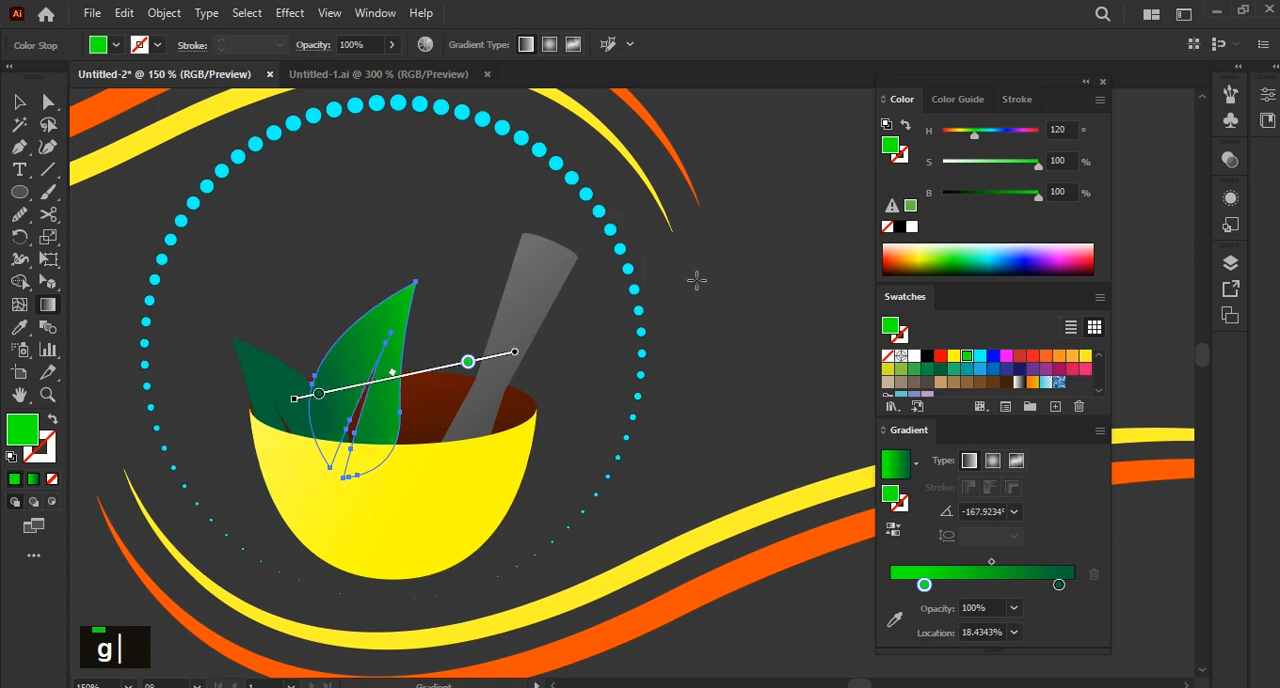
left_click(548, 491)
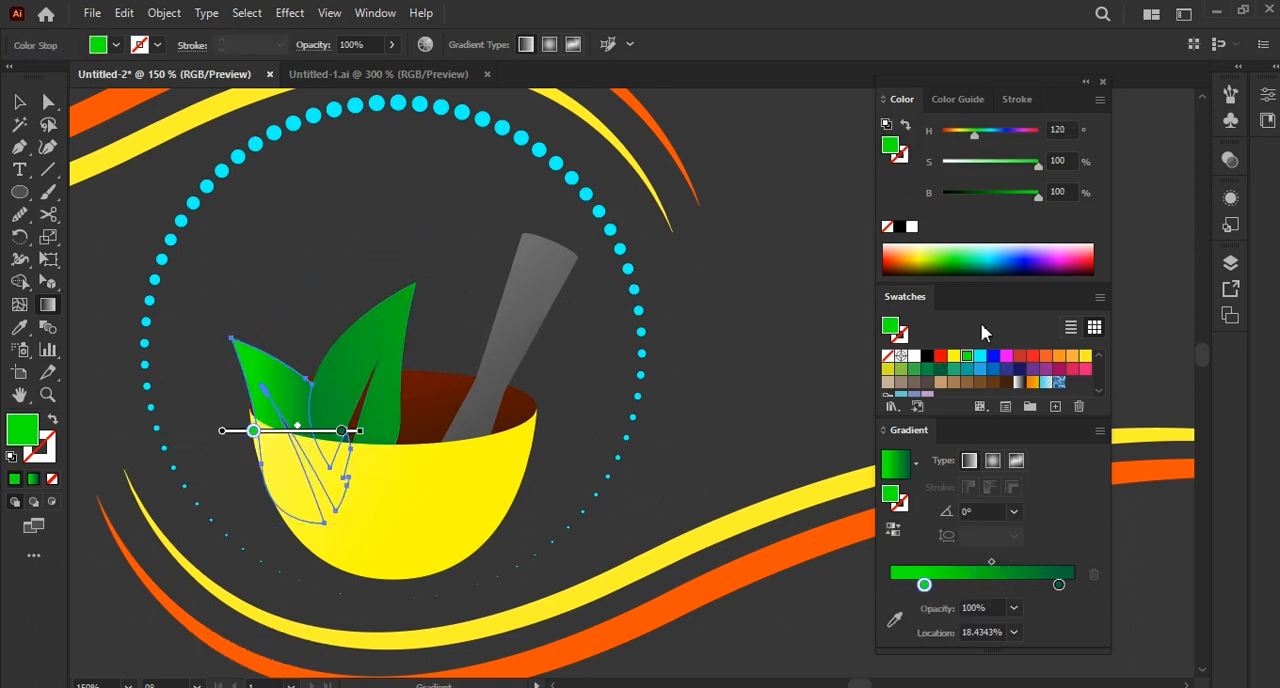
mouse_move(977, 160)
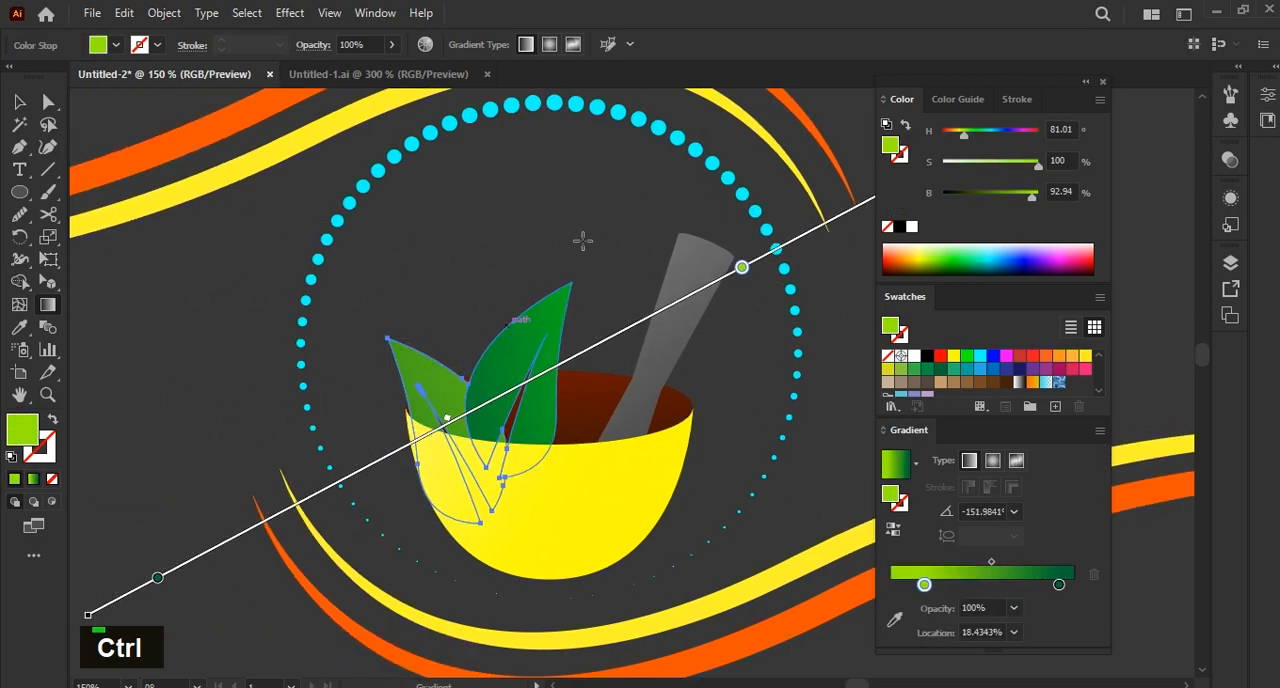
scroll("down", 3)
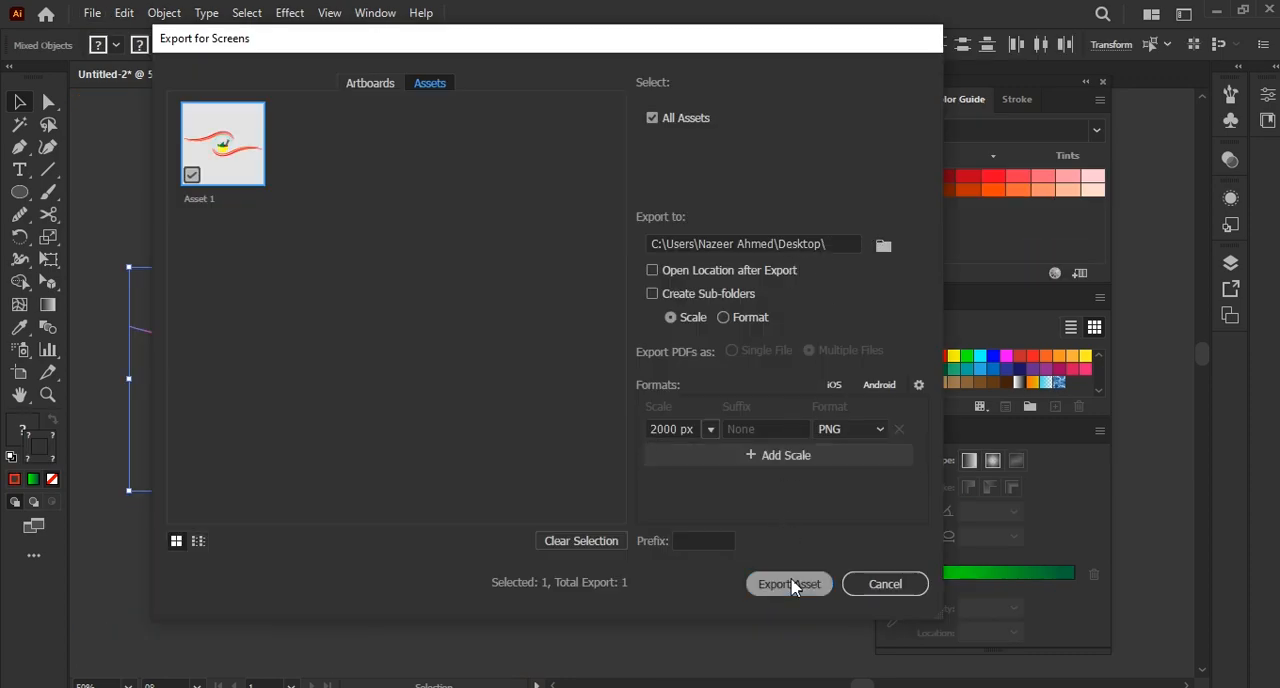
left_click(789, 584)
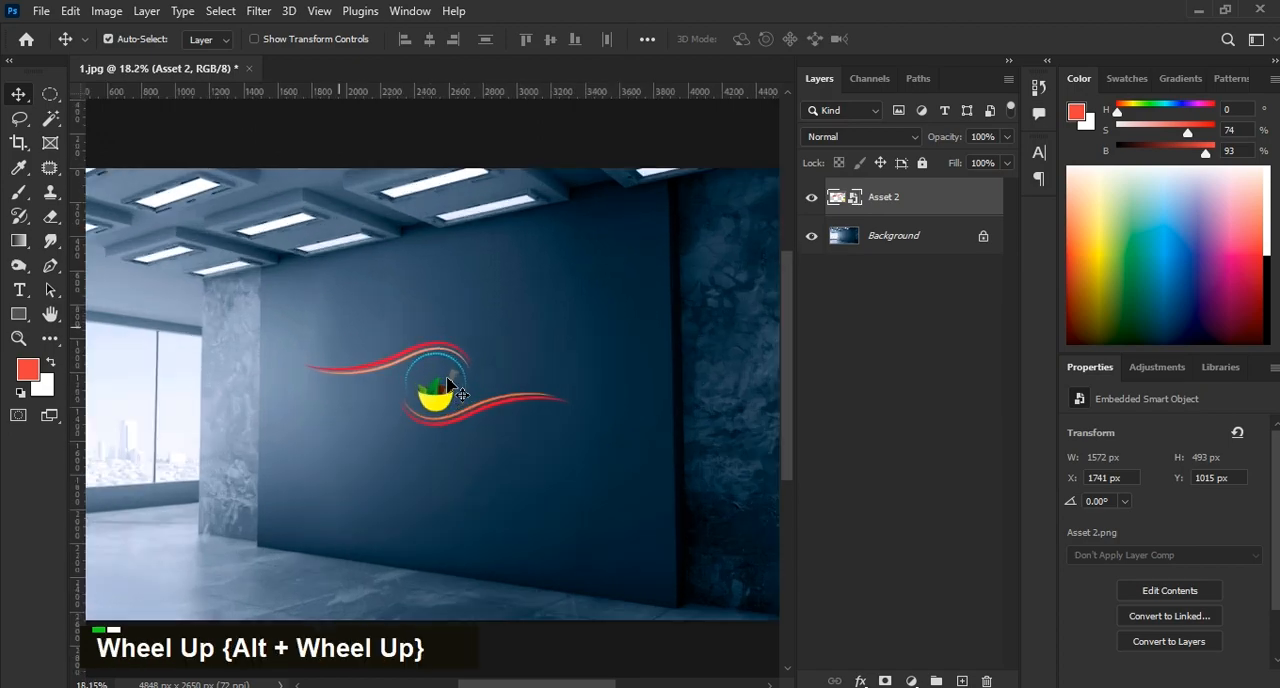
- Bring up the layer actions for the placed logo layer in the office-wall mockup
right_click(890, 197)
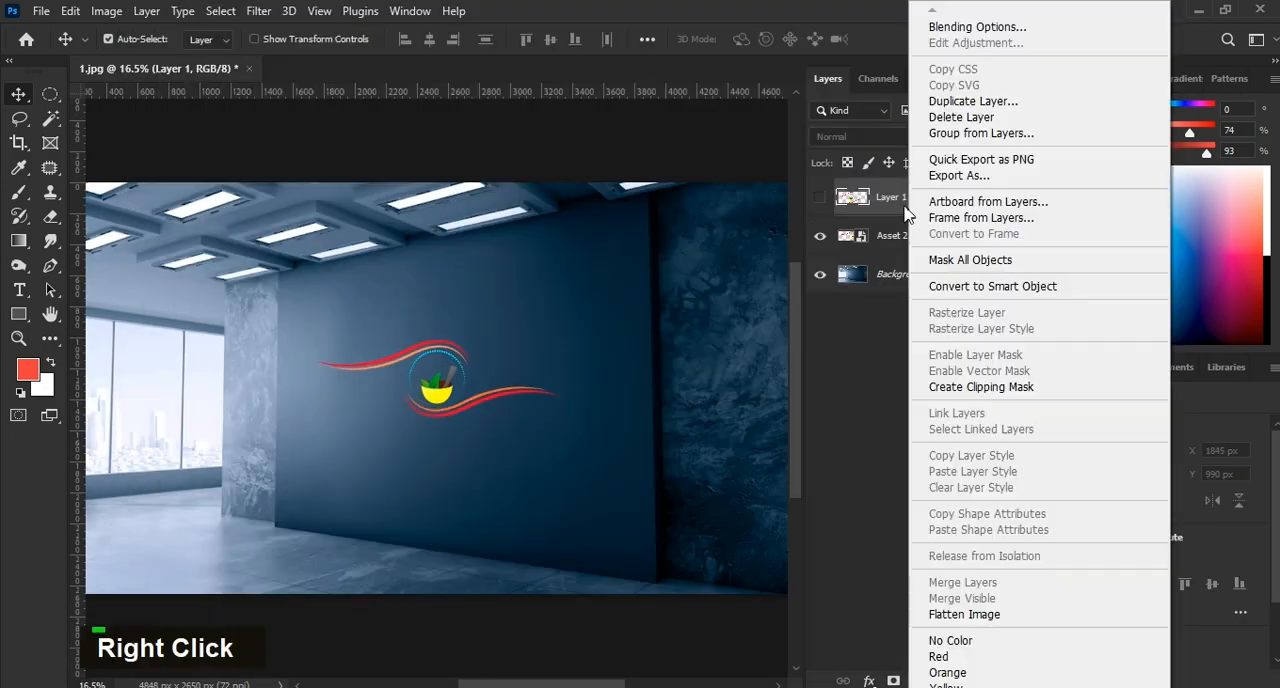